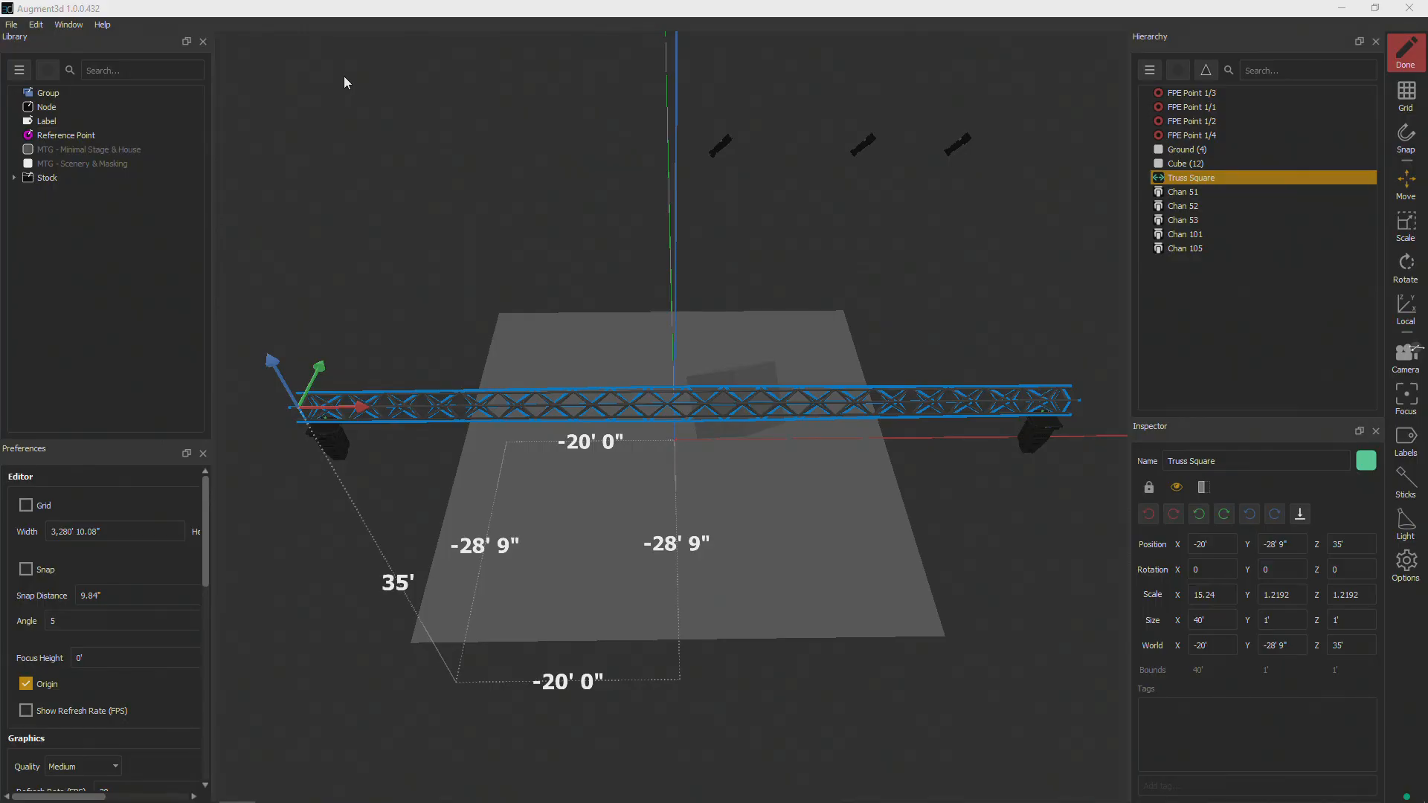
pyautogui.moveTo(18, 46)
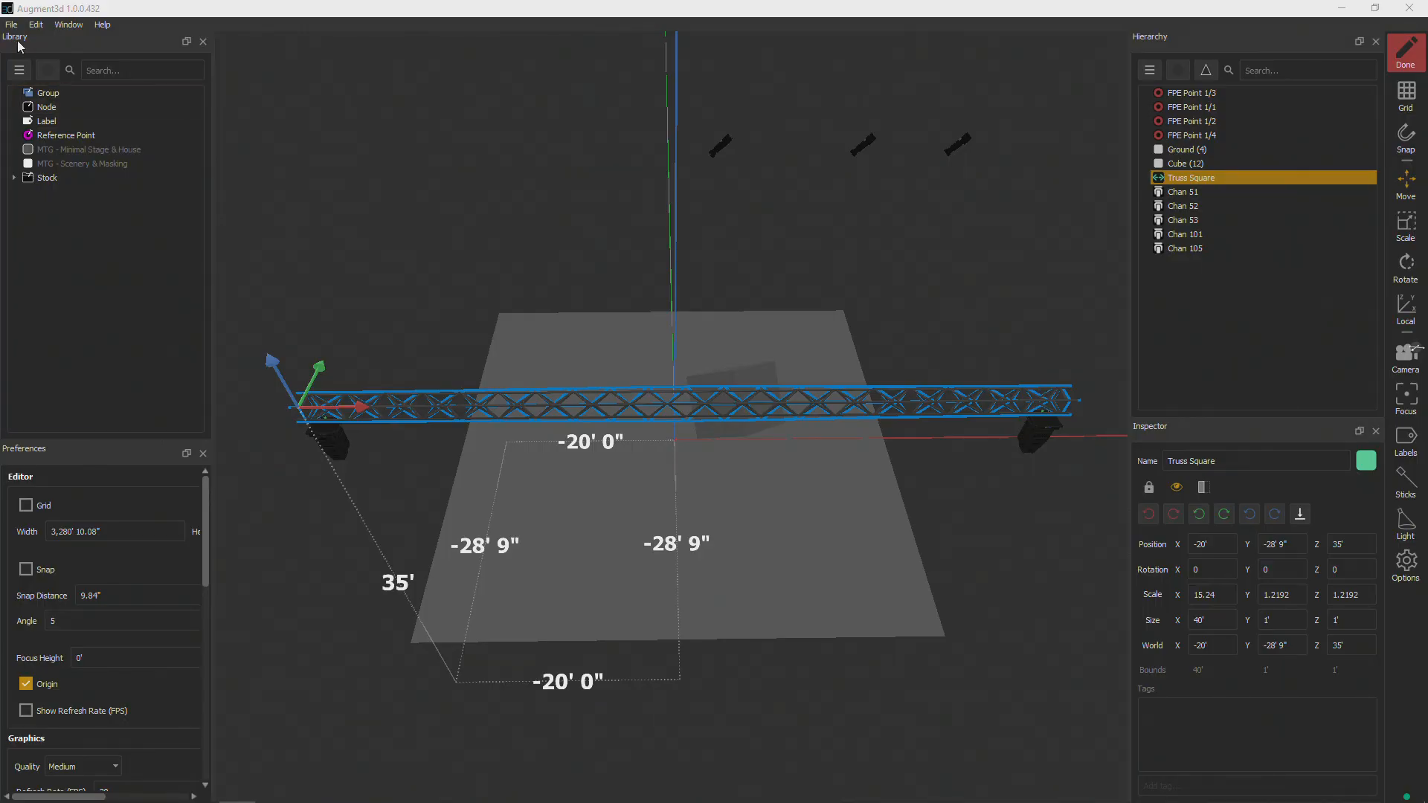
# Show the File menu's Import to Library choices for adding a 3D model
pyautogui.click(9, 23)
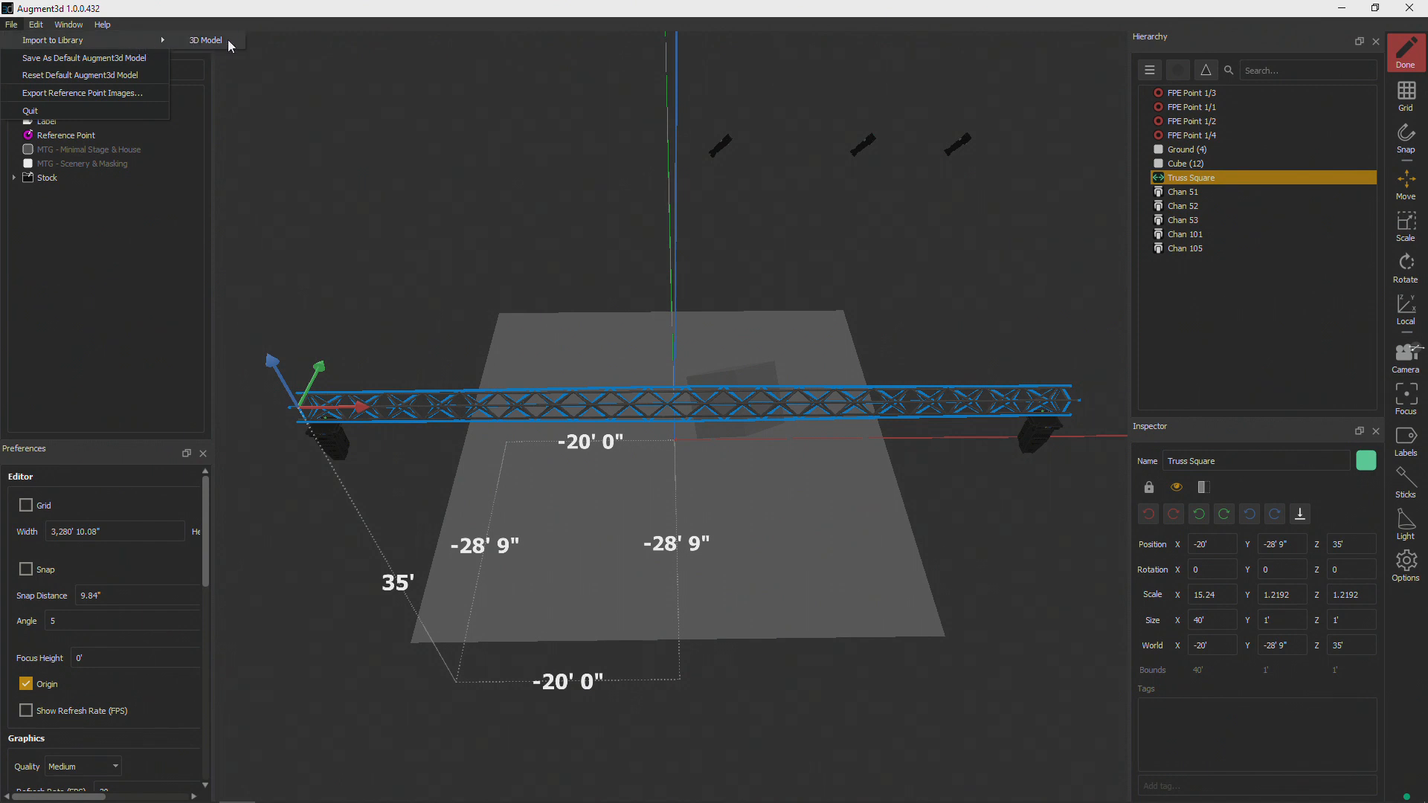
# Choose MTG - Minimal Stage & House - RevA.dae from the Augment3d Objects folder for import
pyautogui.click(199, 40)
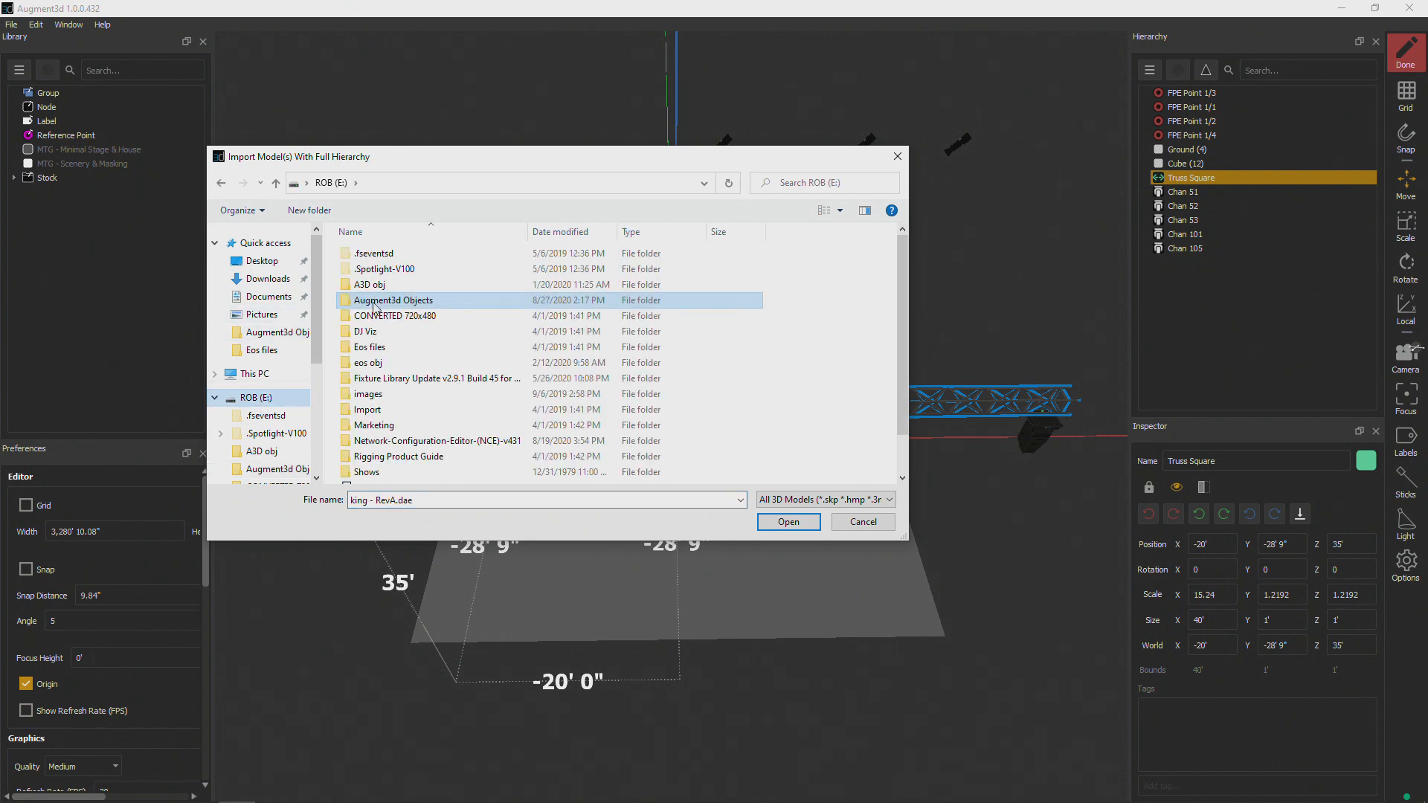
pyautogui.doubleClick(392, 301)
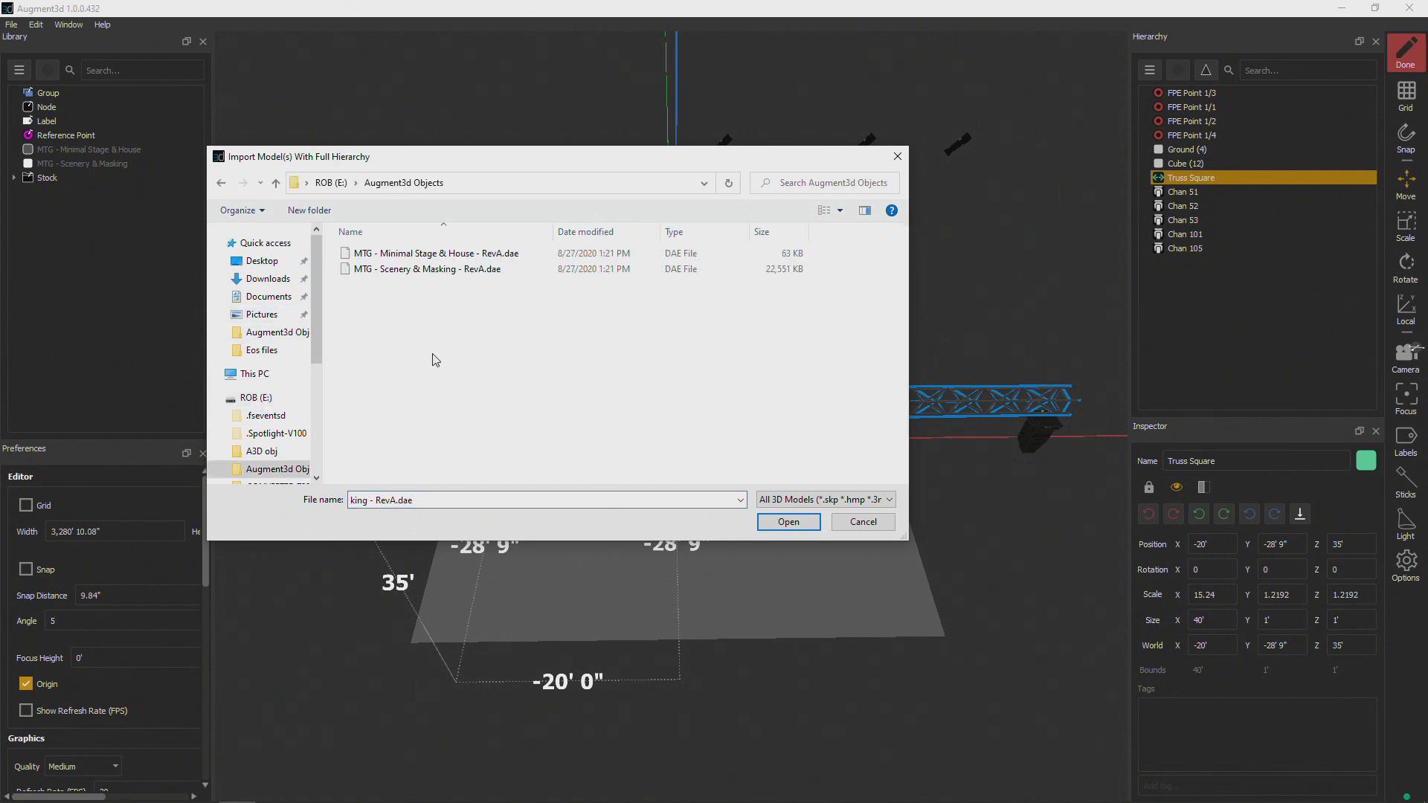
pyautogui.moveTo(450, 337)
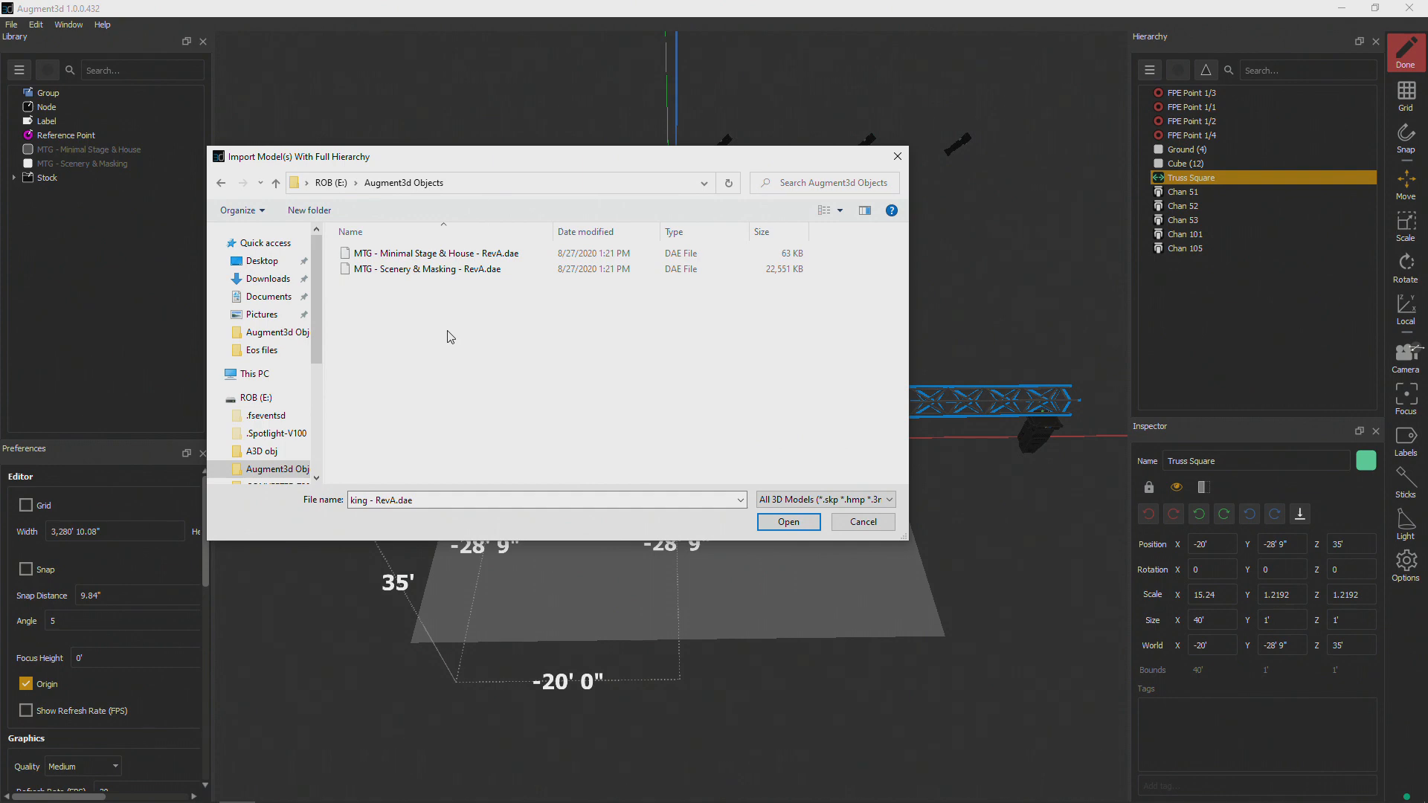
pyautogui.moveTo(447, 319)
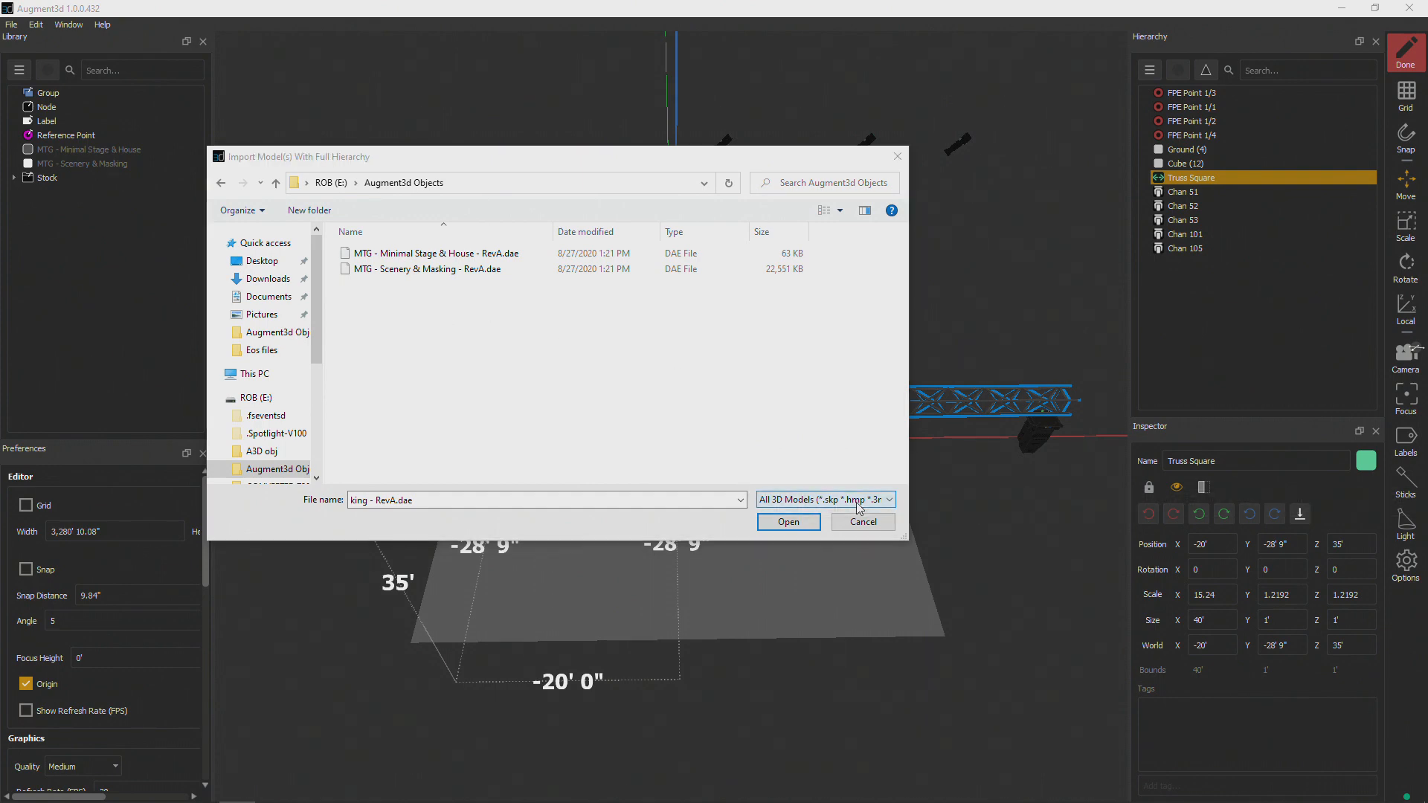
pyautogui.click(826, 500)
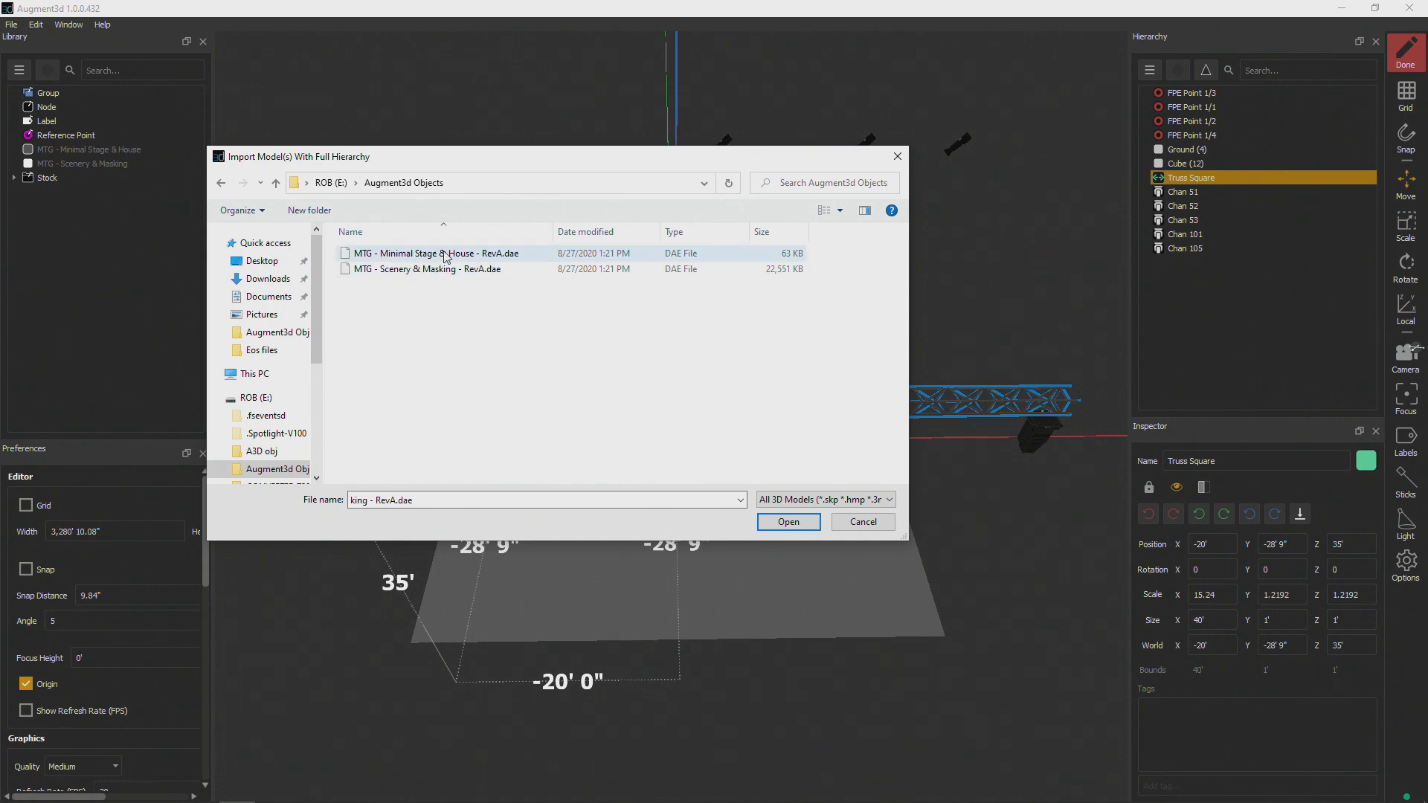
pyautogui.click(863, 522)
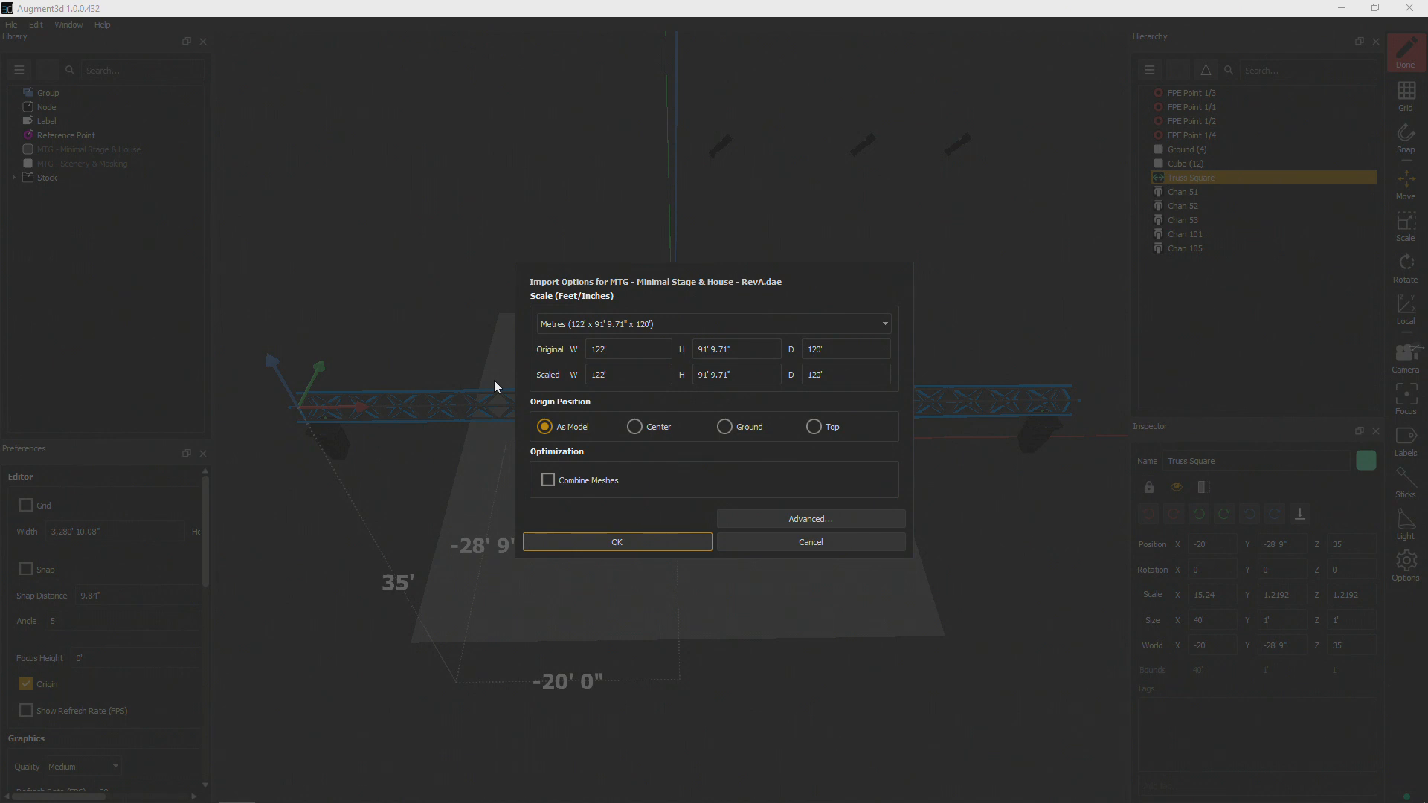
# Review the Origin Position options, keep As Model, and import the stage and house model
pyautogui.click(634, 426)
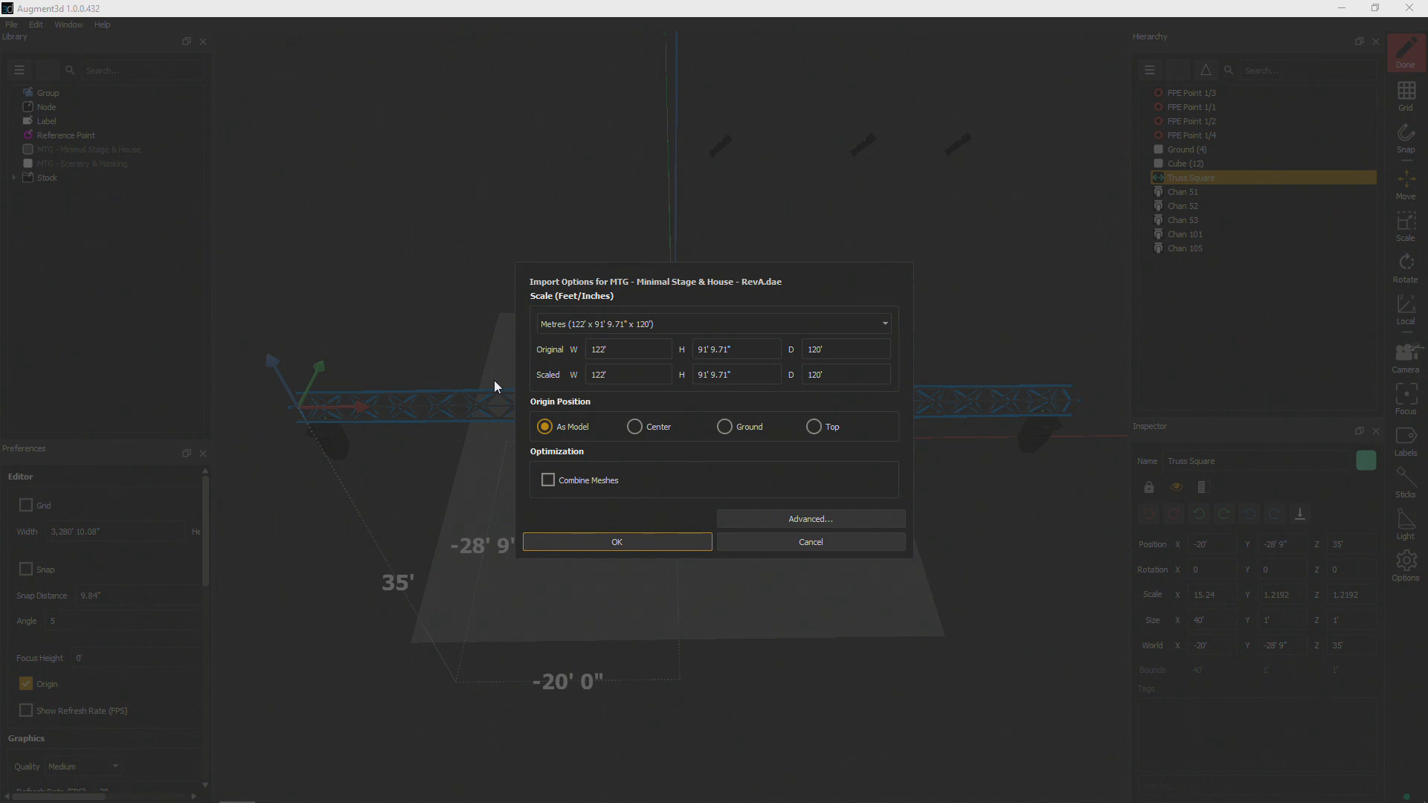
pyautogui.click(725, 427)
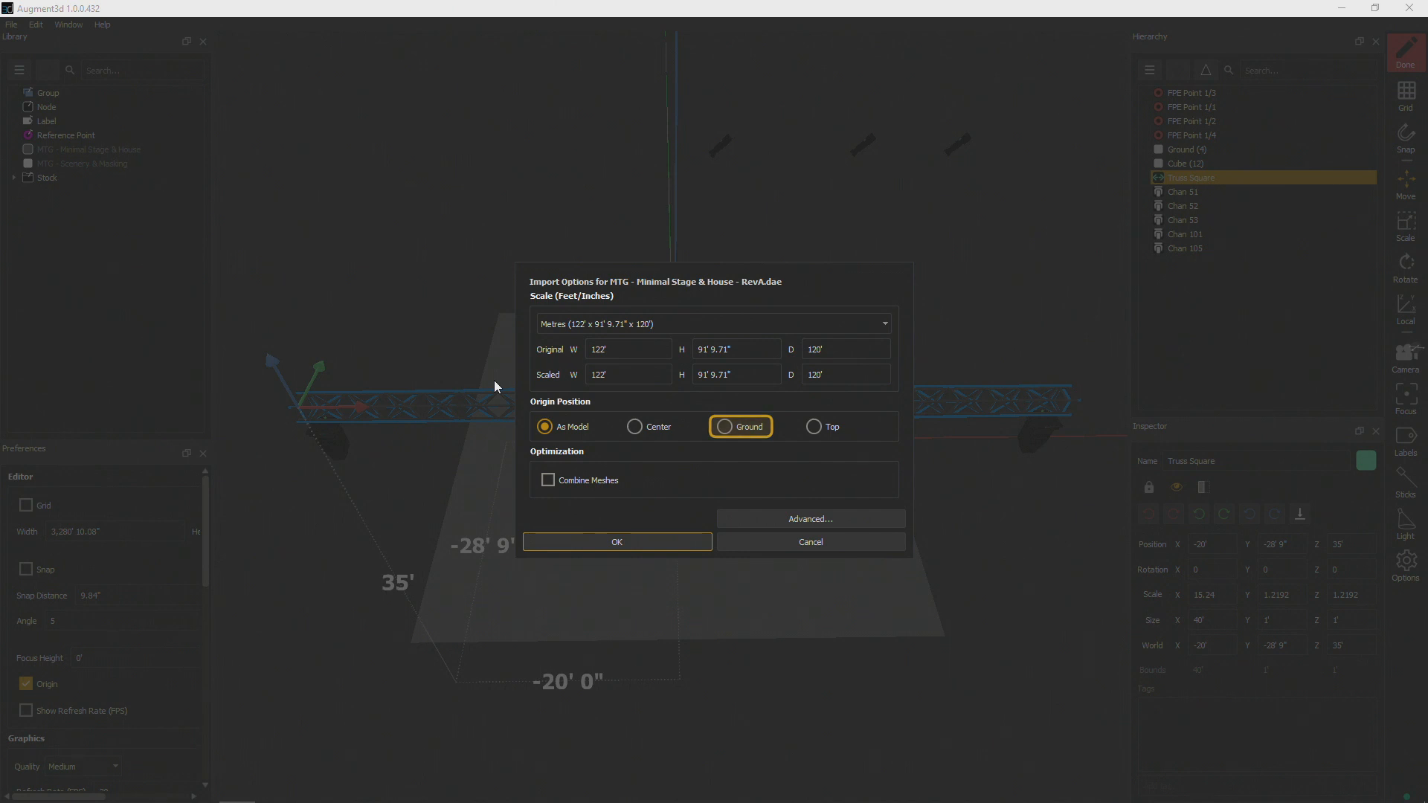
pyautogui.click(545, 426)
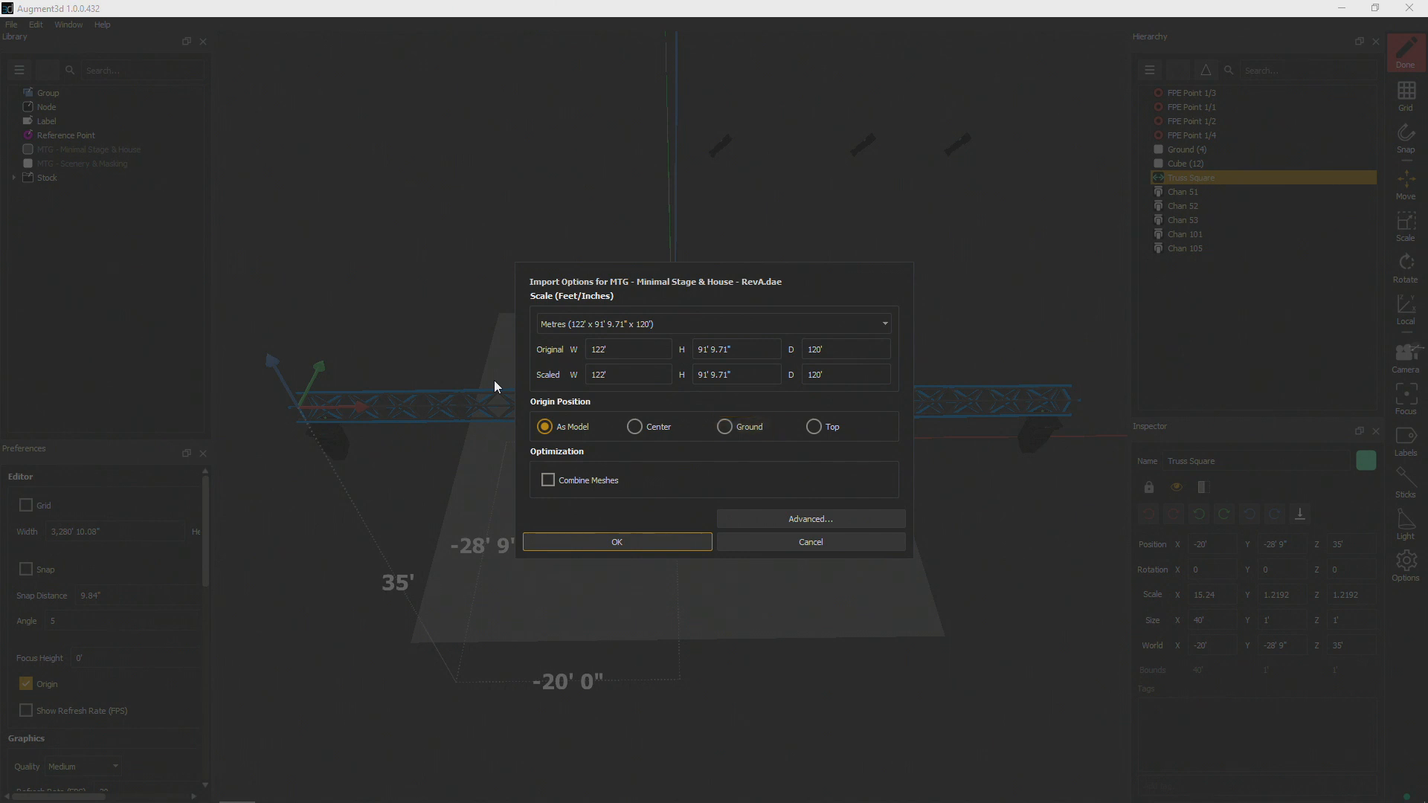
pyautogui.click(814, 426)
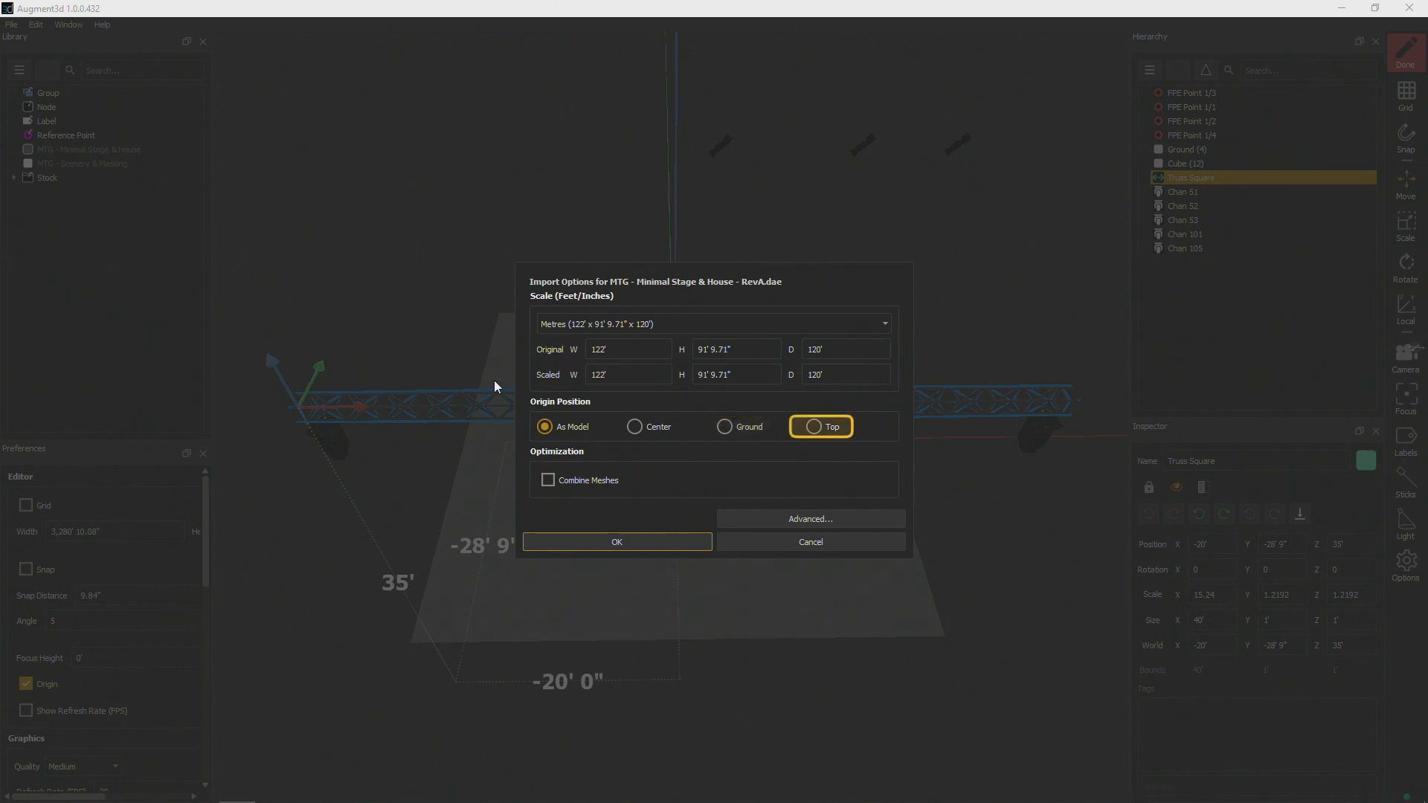
pyautogui.click(545, 426)
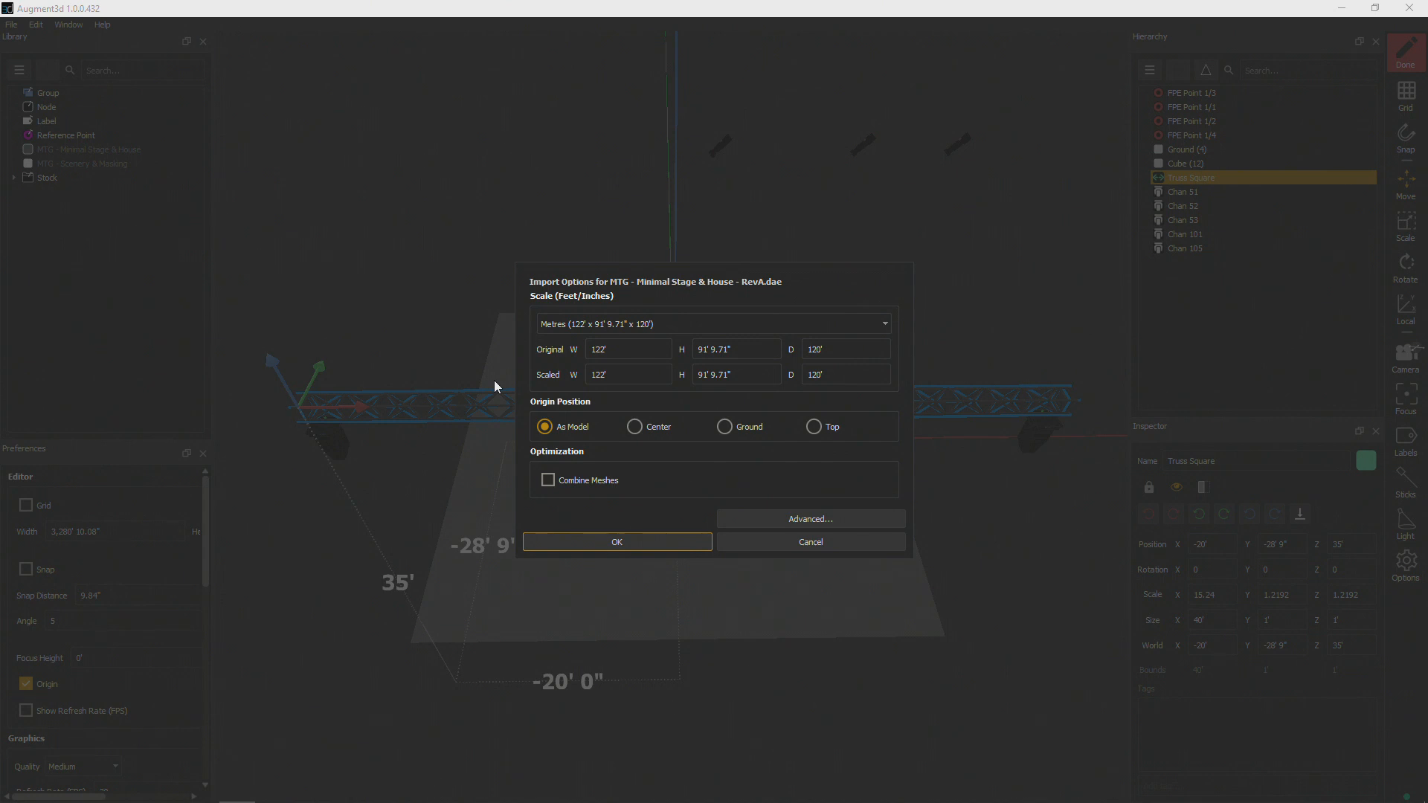
pyautogui.moveTo(500, 378)
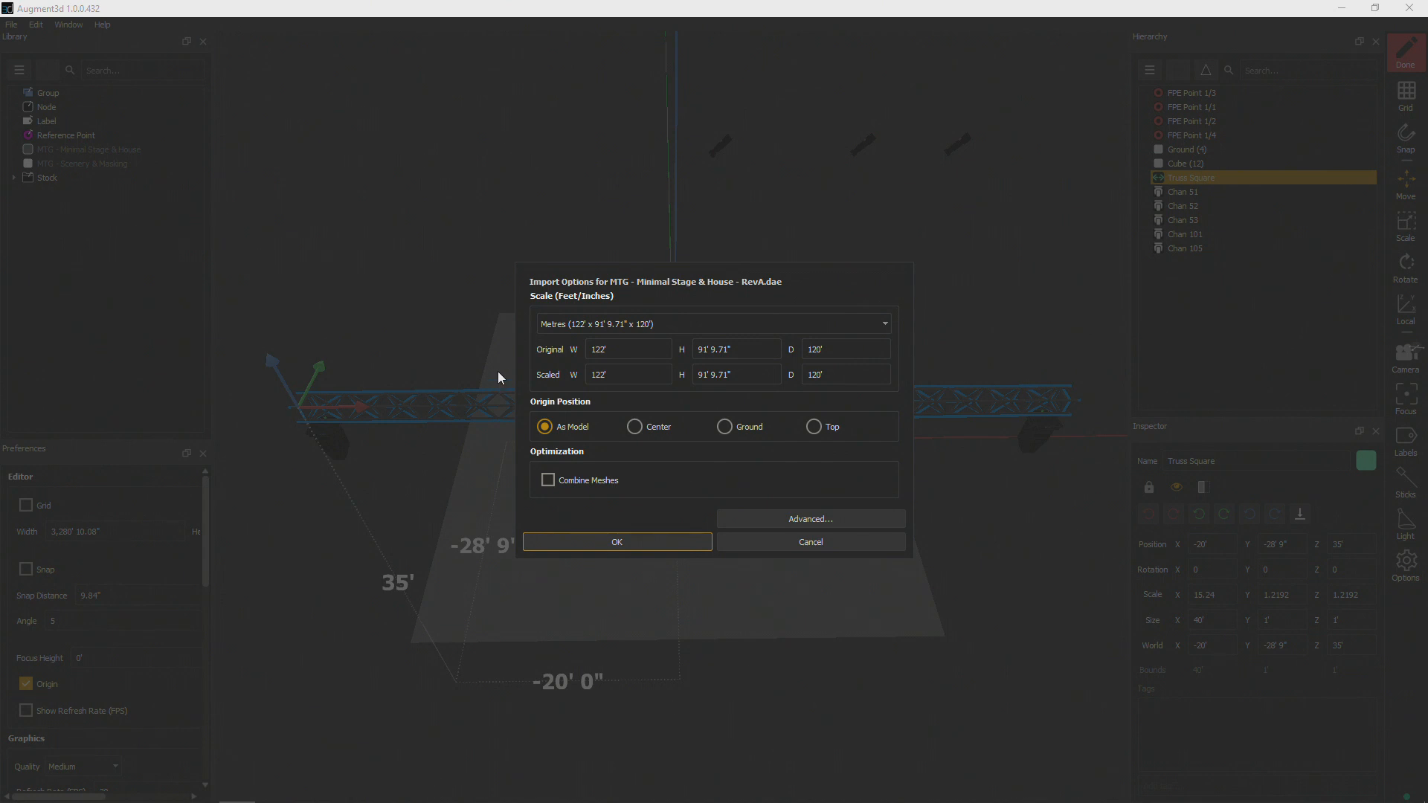
pyautogui.click(616, 542)
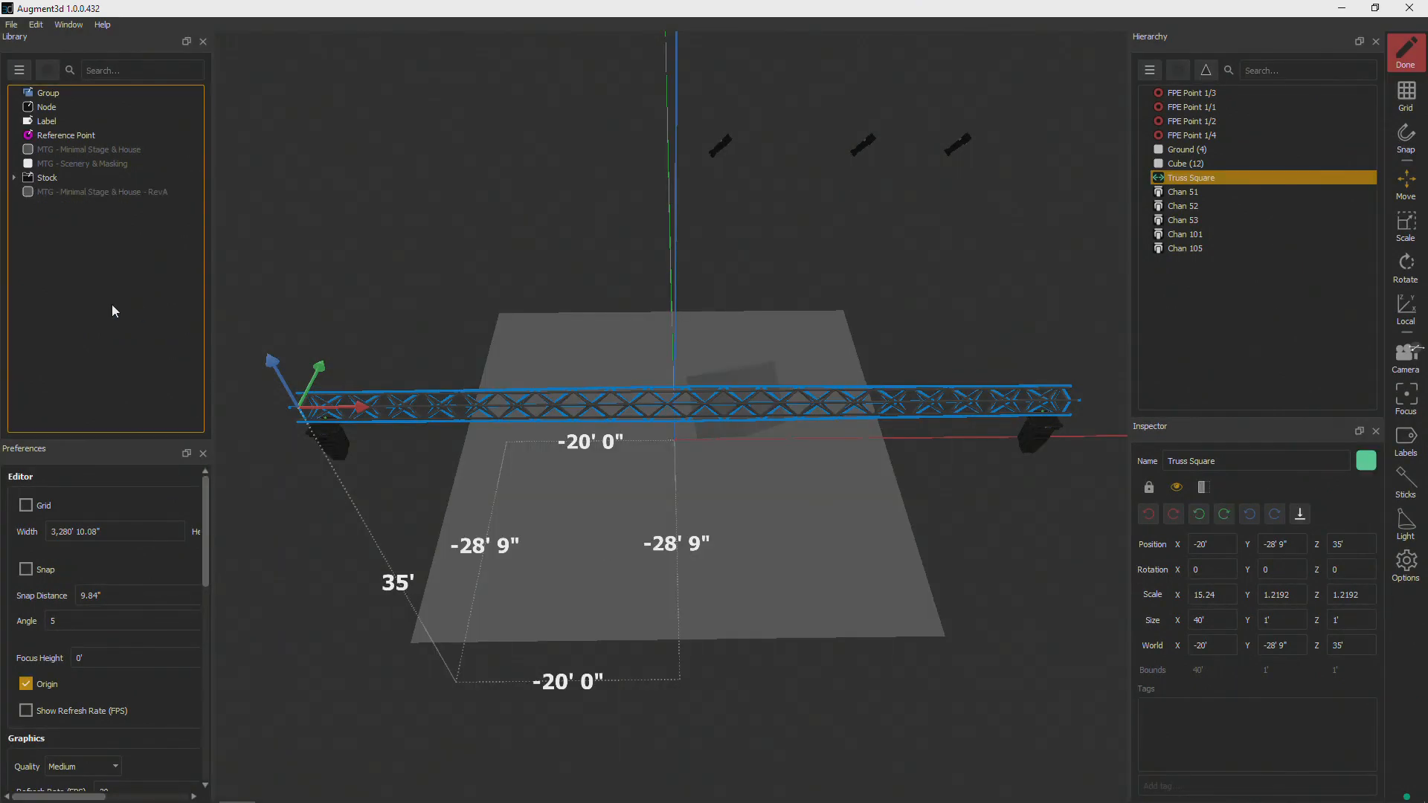
# Place the Minimal Stage & House model into the scene and select Ground in the hierarchy
pyautogui.click(97, 192)
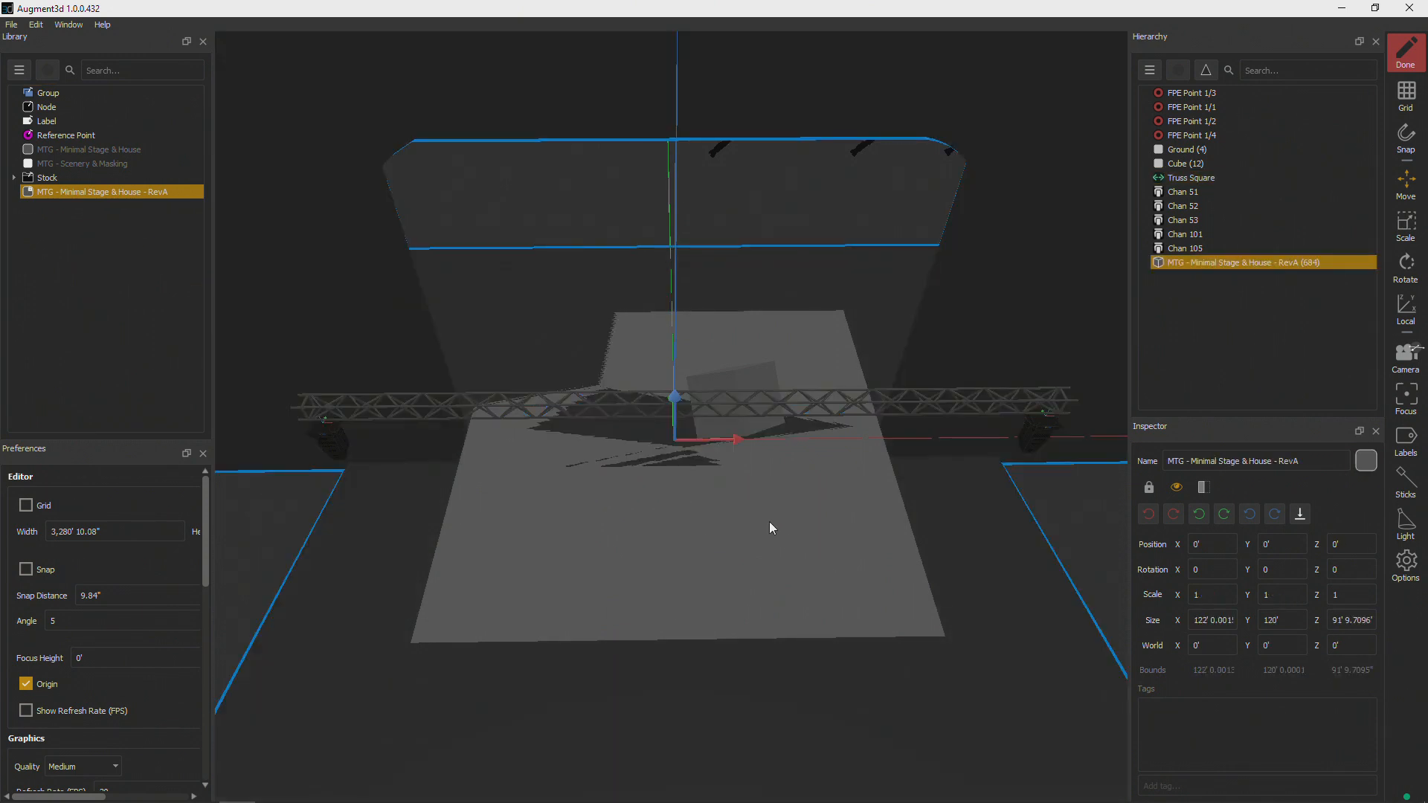
pyautogui.moveTo(734, 592)
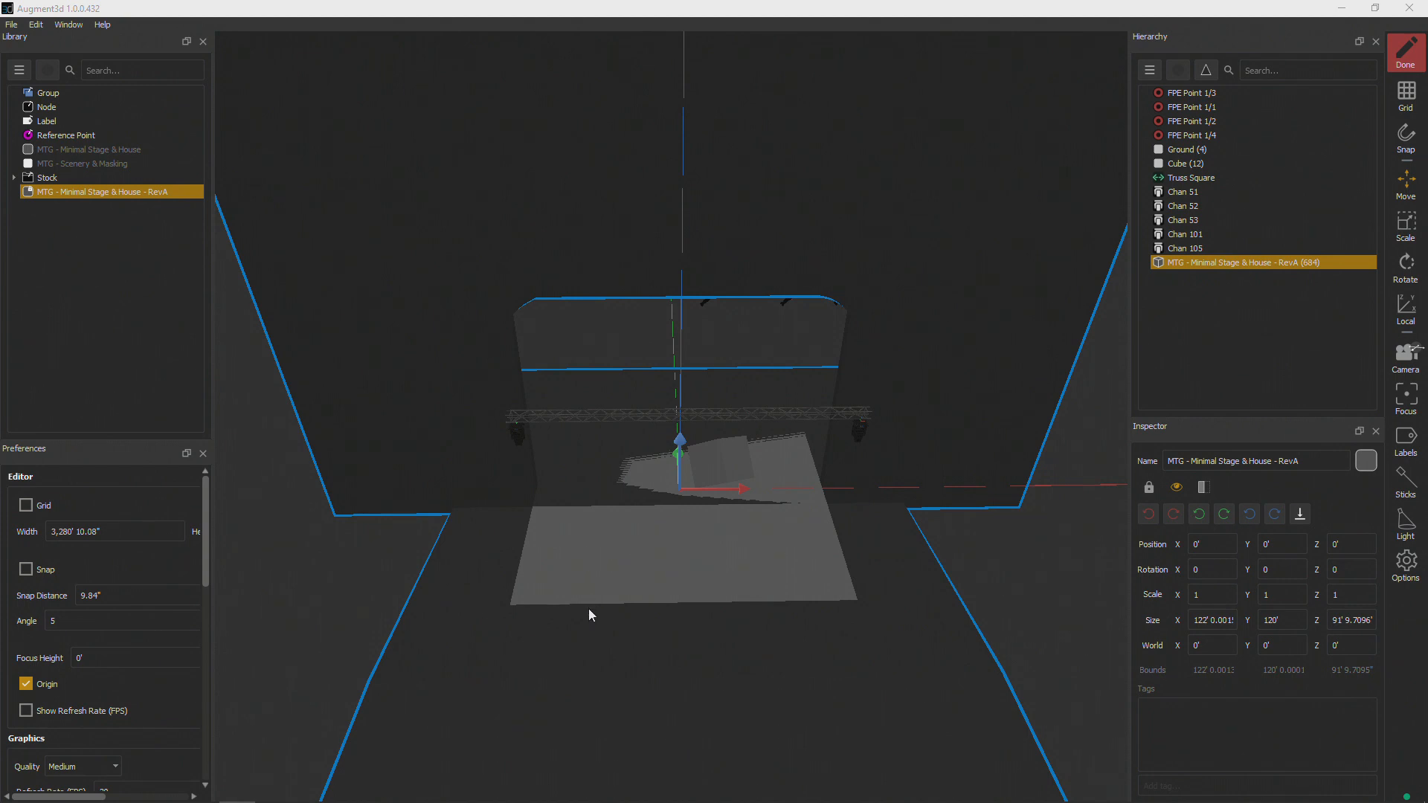
pyautogui.moveTo(1073, 331)
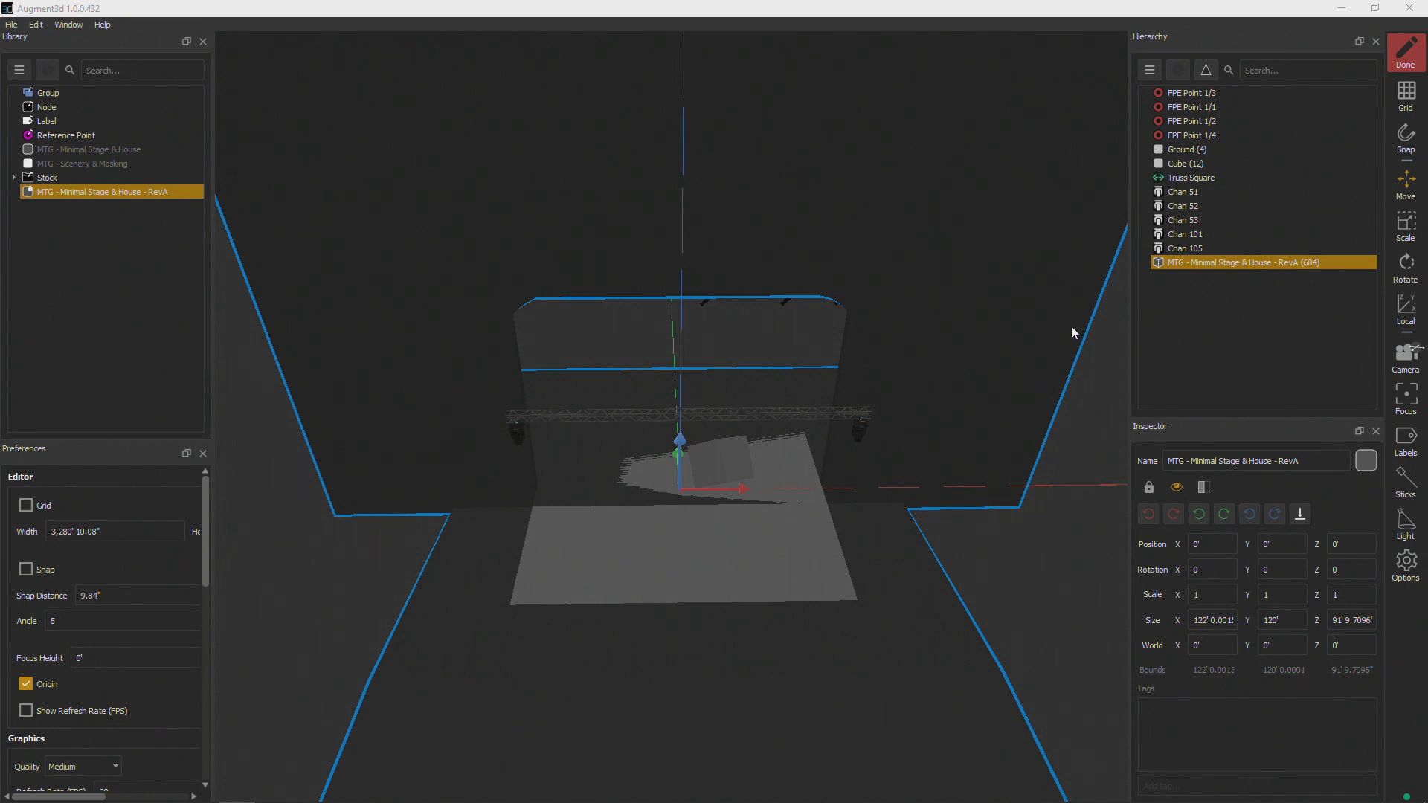
pyautogui.click(1187, 149)
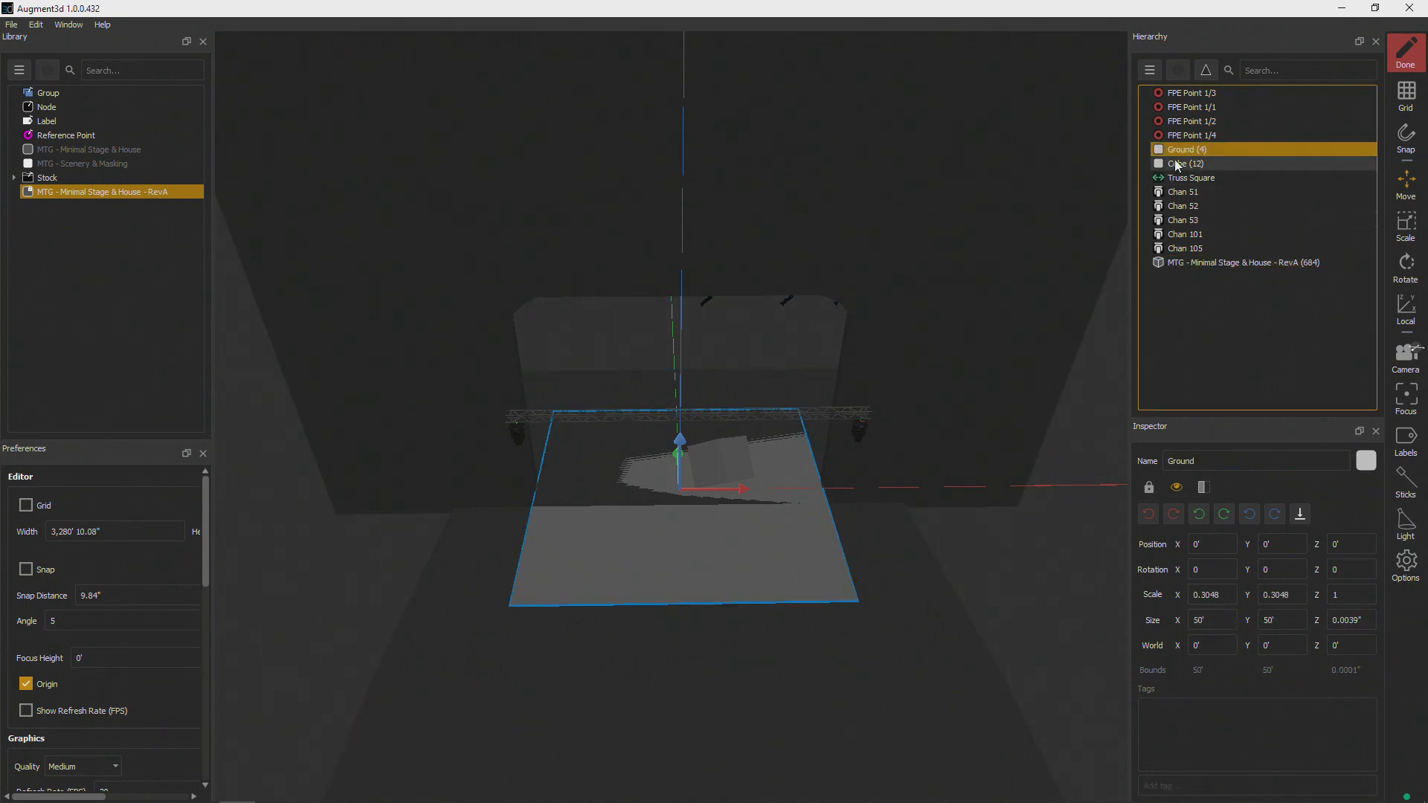
# Delete the Ground plane so the stage house model serves as the floor, then orbit to inspect
pyautogui.rightClick(1194, 148)
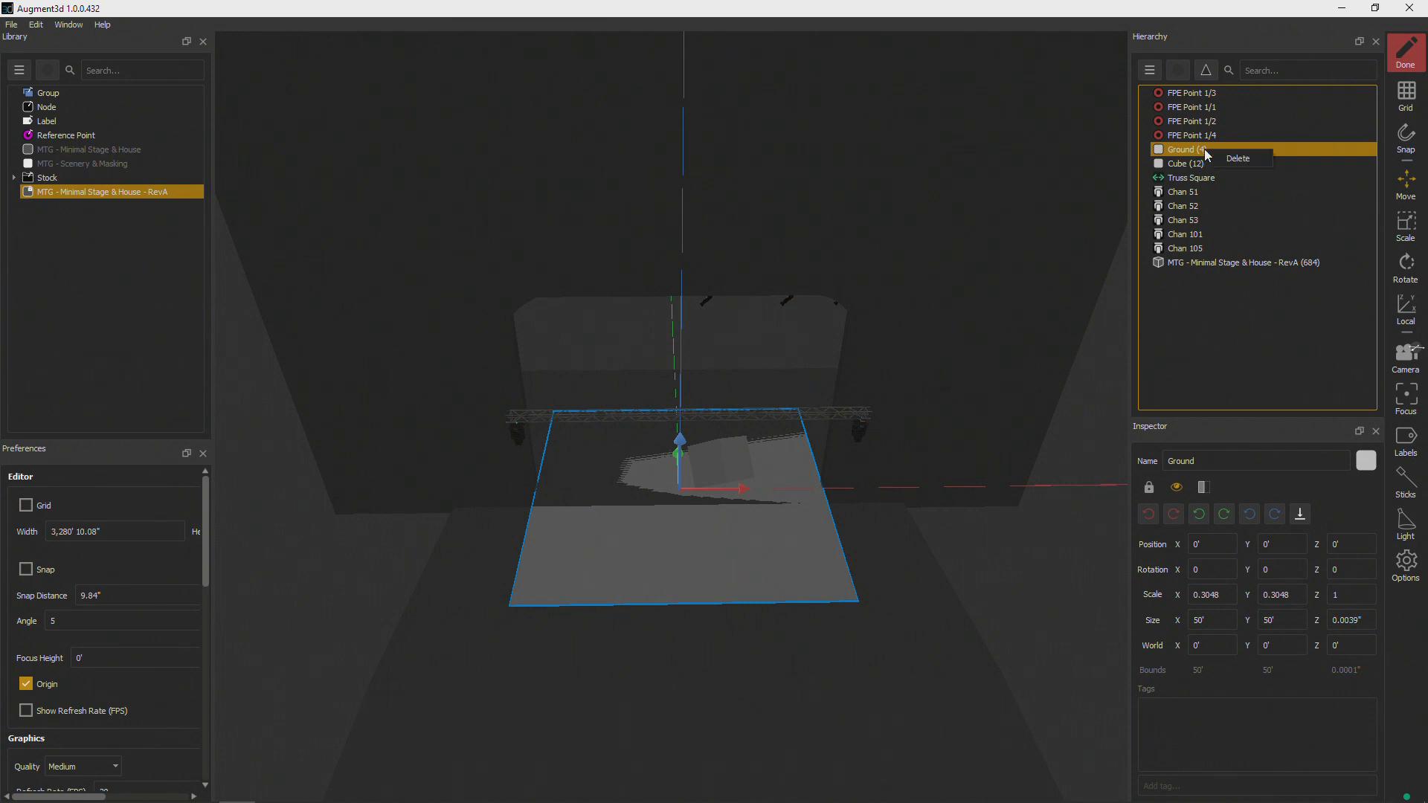
pyautogui.click(1238, 158)
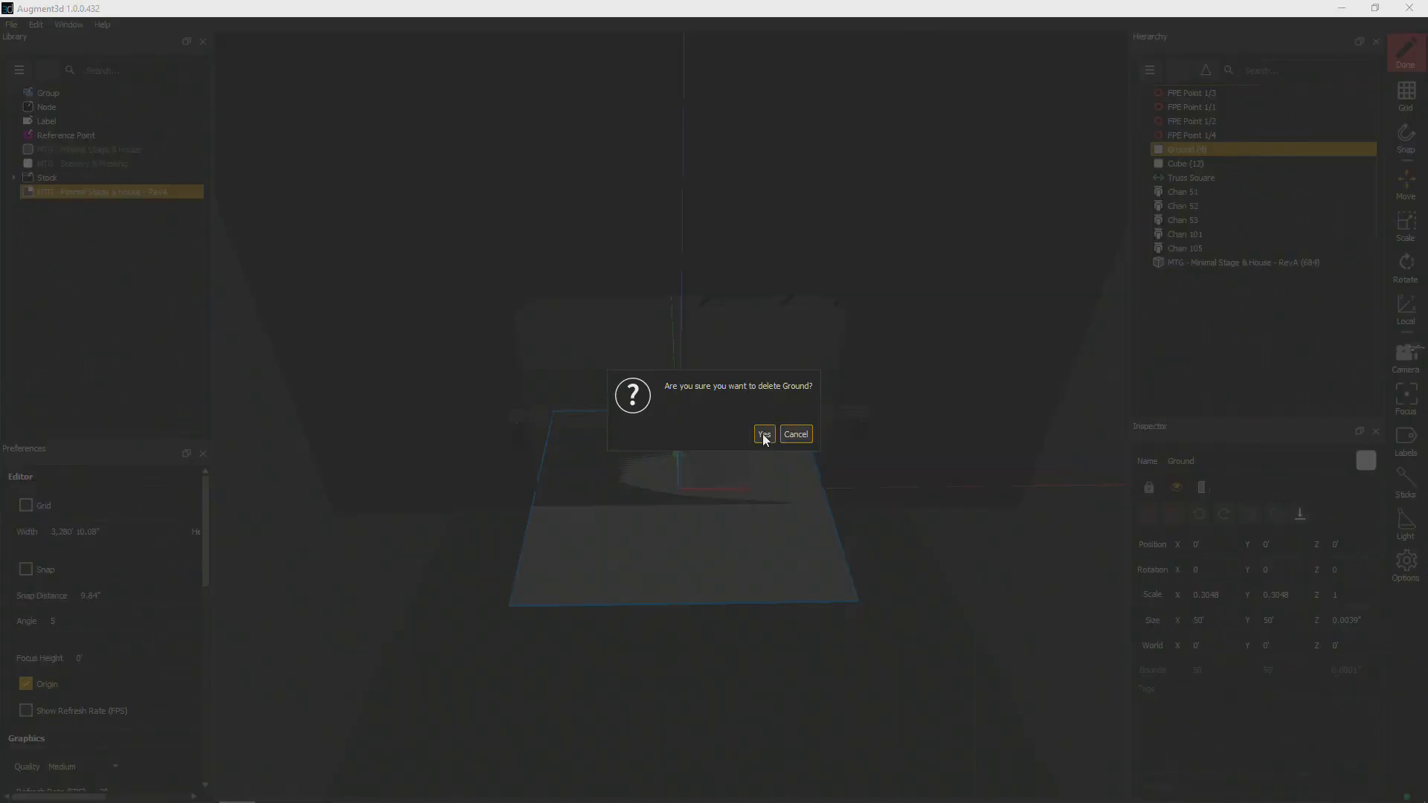
pyautogui.click(765, 435)
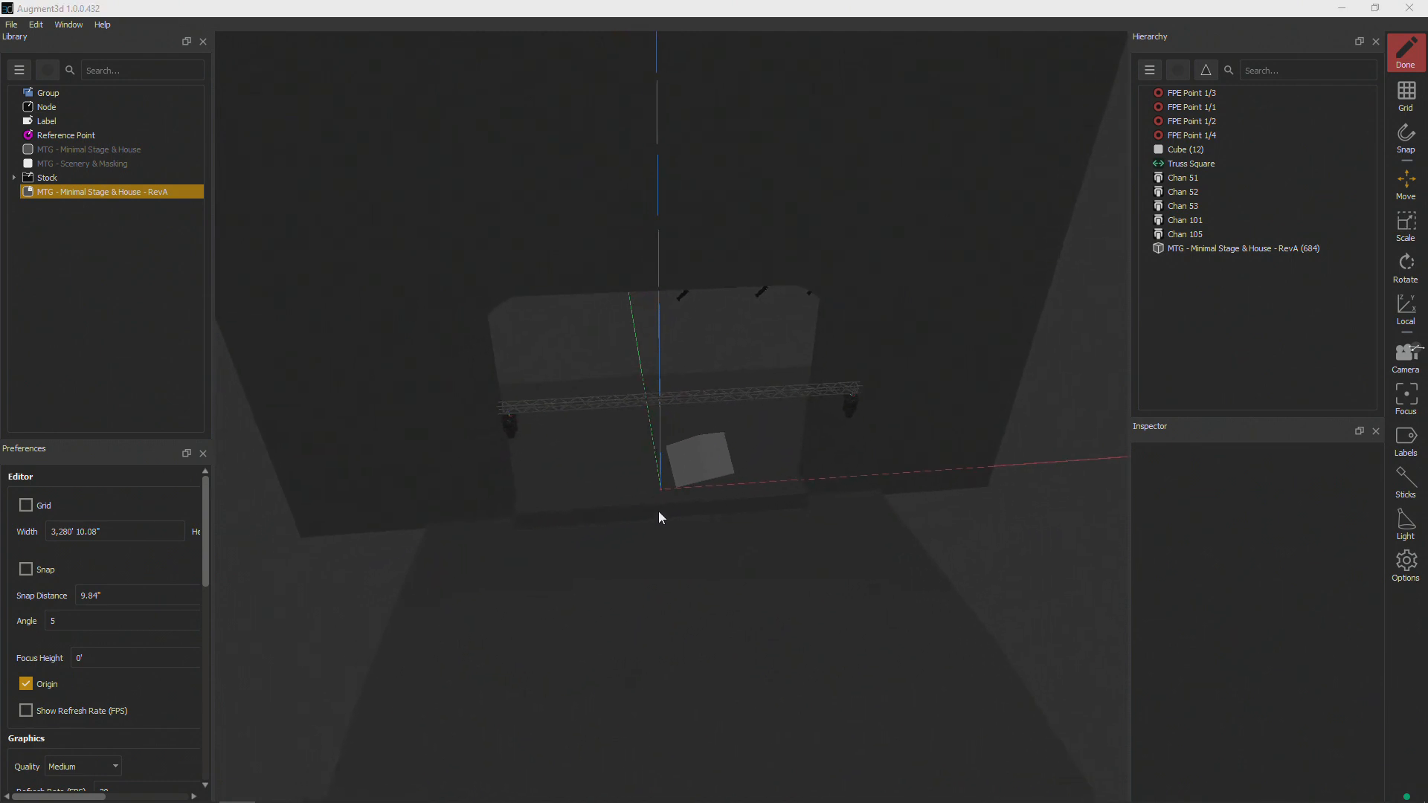
pyautogui.moveTo(661, 518); pyautogui.dragTo(619, 403)
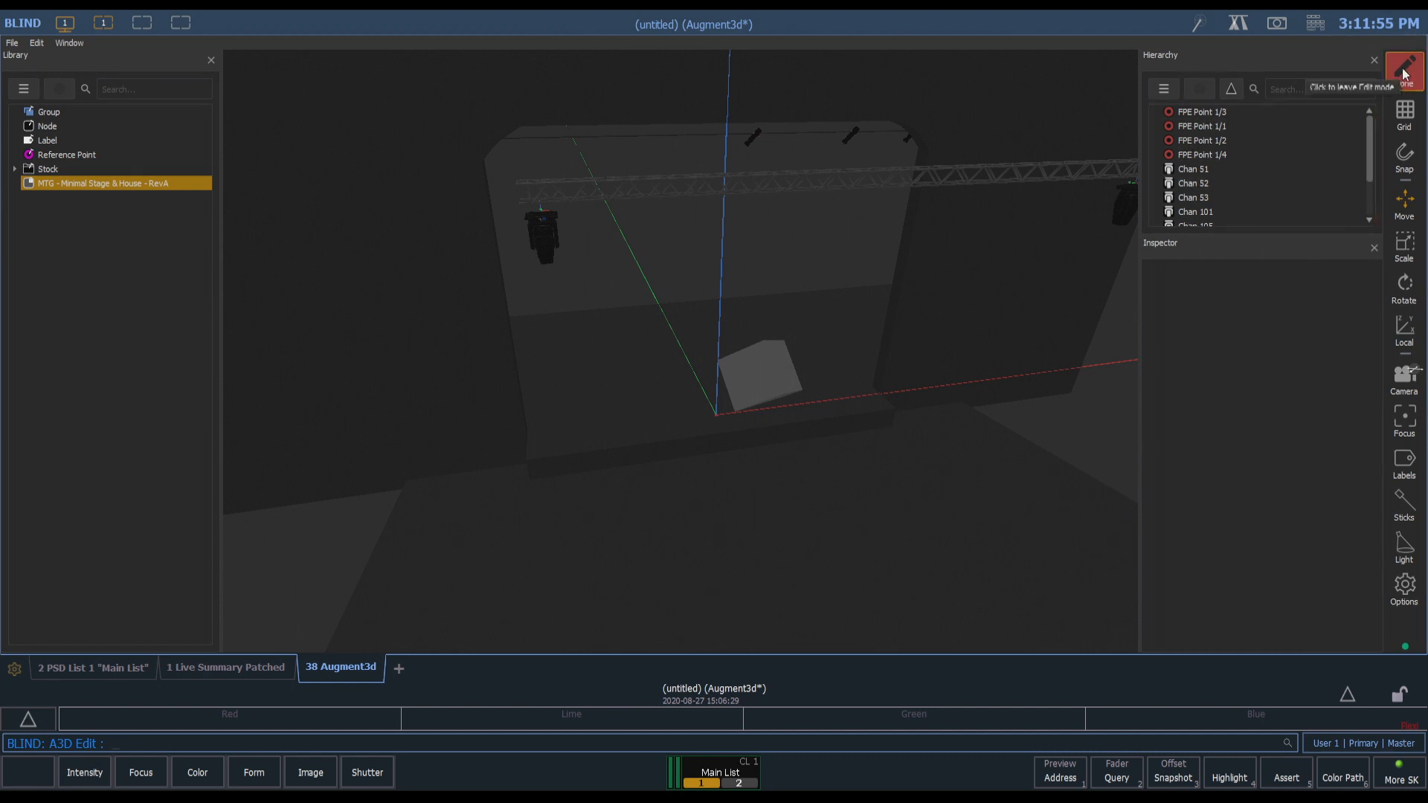
# Leave Edit mode and start an Augment3d Scenic Models import from the Eos browser
pyautogui.click(1411, 67)
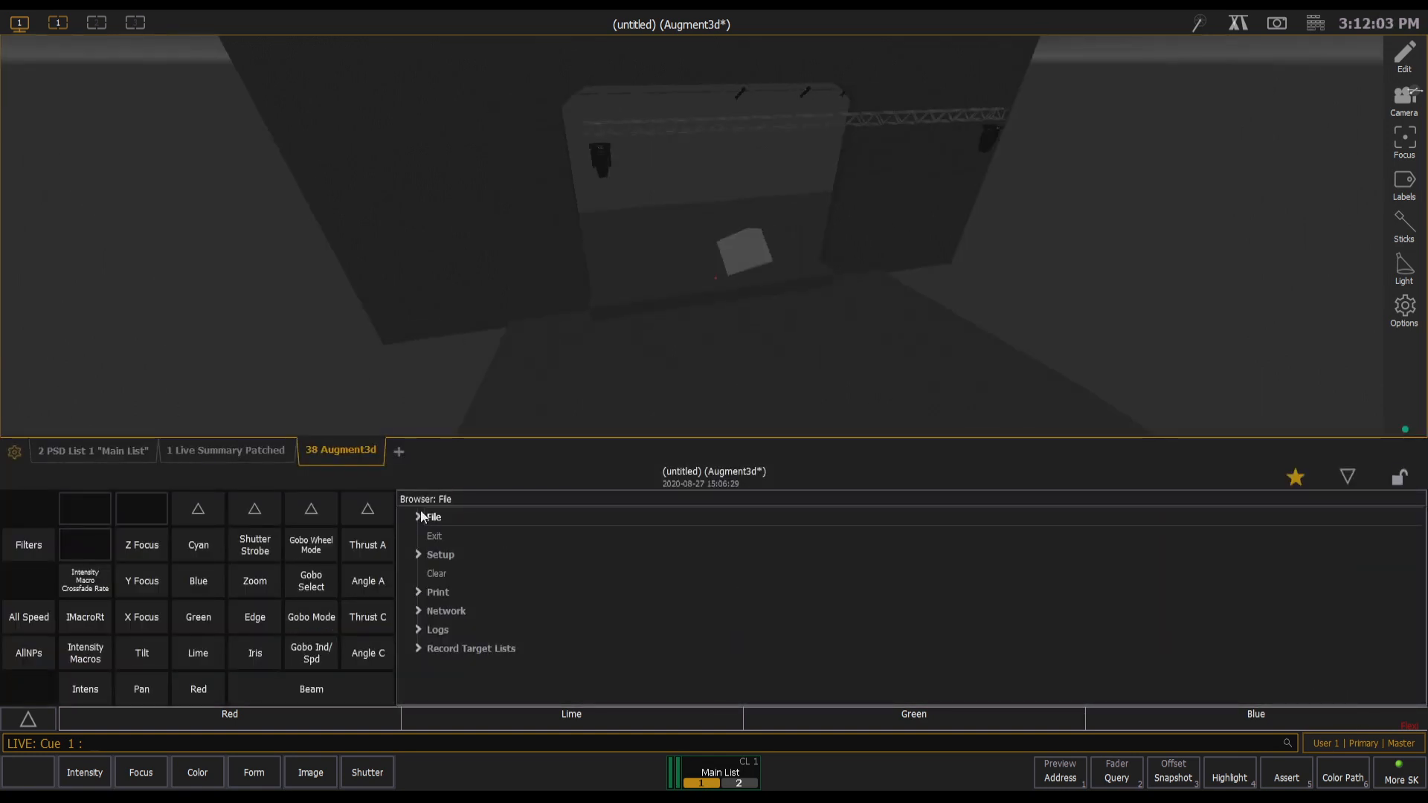
pyautogui.click(427, 517)
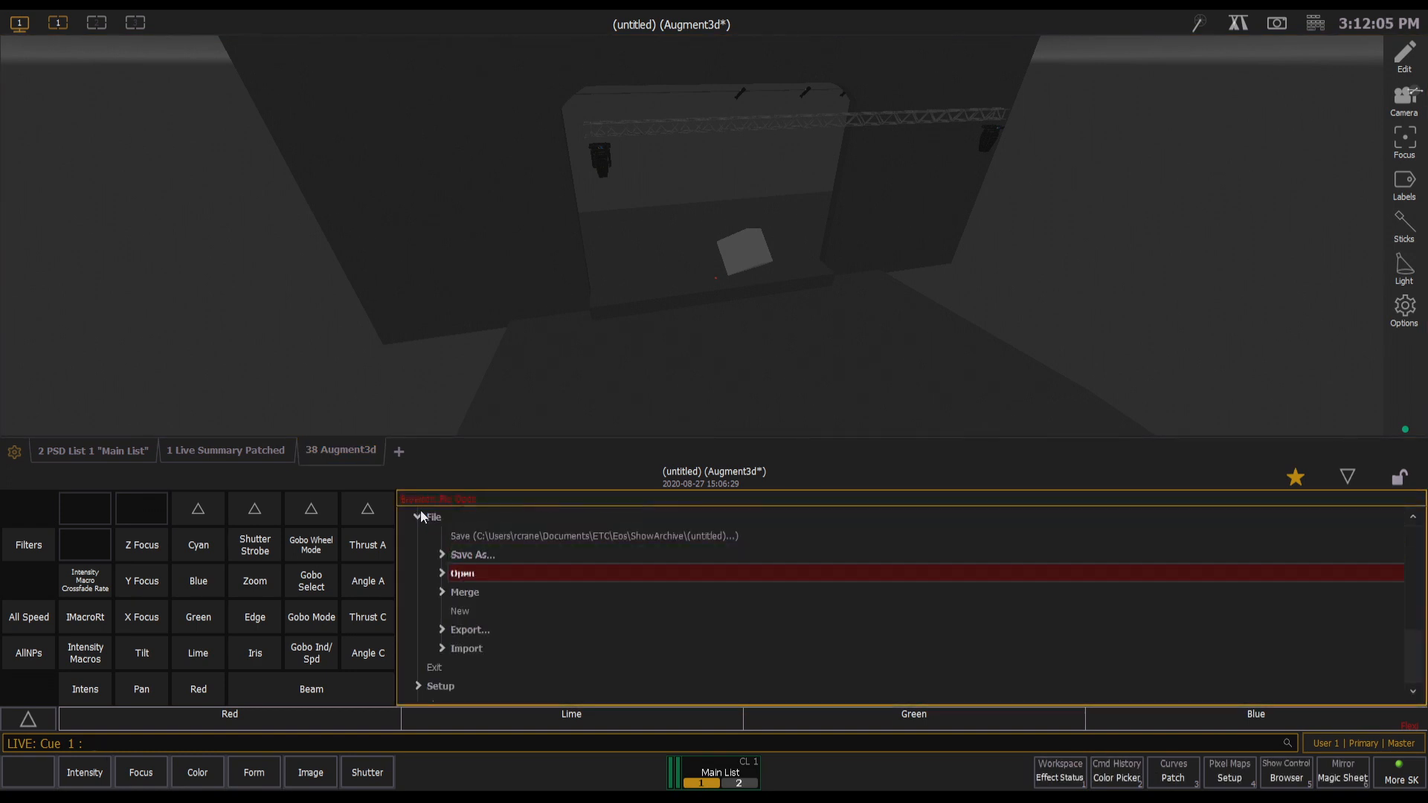
pyautogui.click(464, 649)
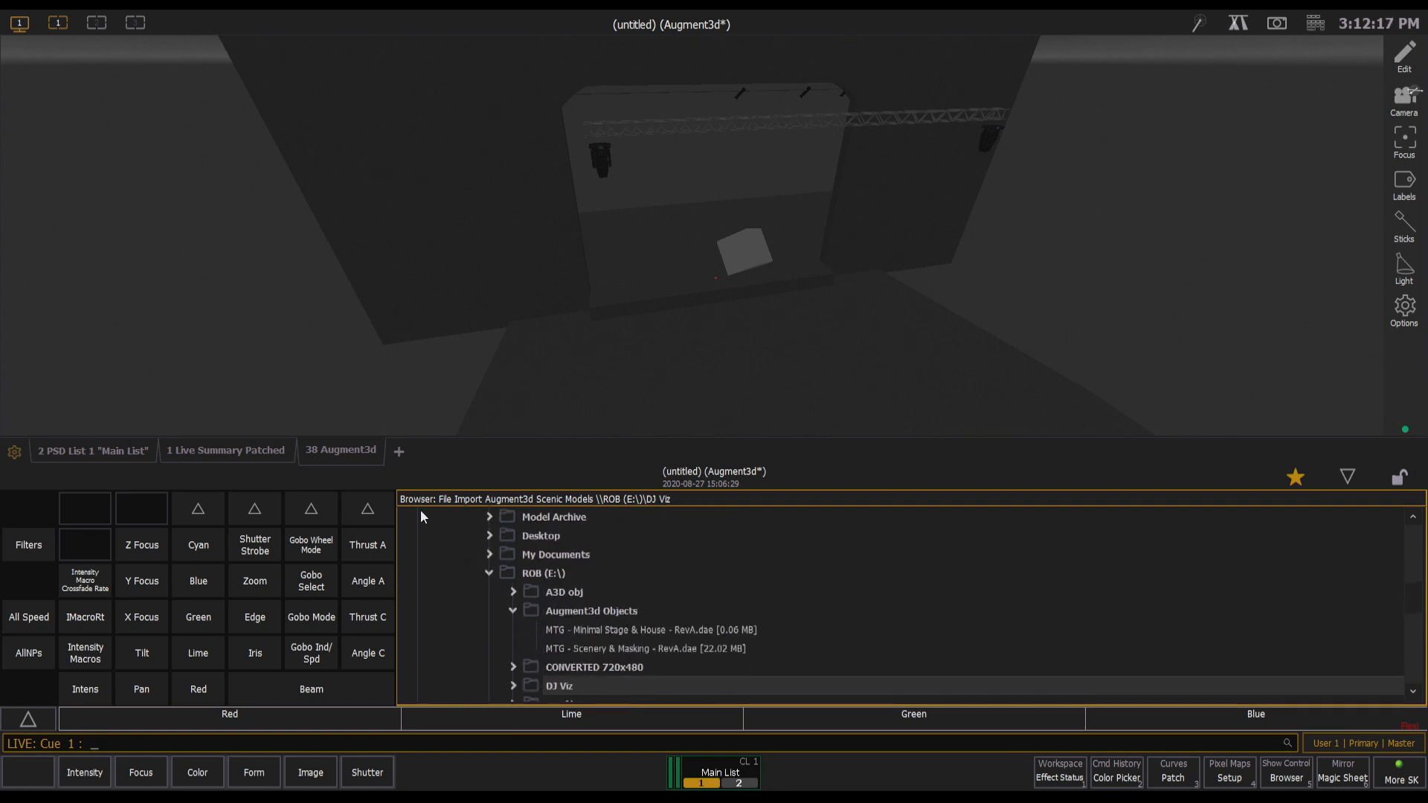
# Choose MTG - Scenery & Masking - RevA.dae for import, showing its scale and origin options
pyautogui.click(644, 649)
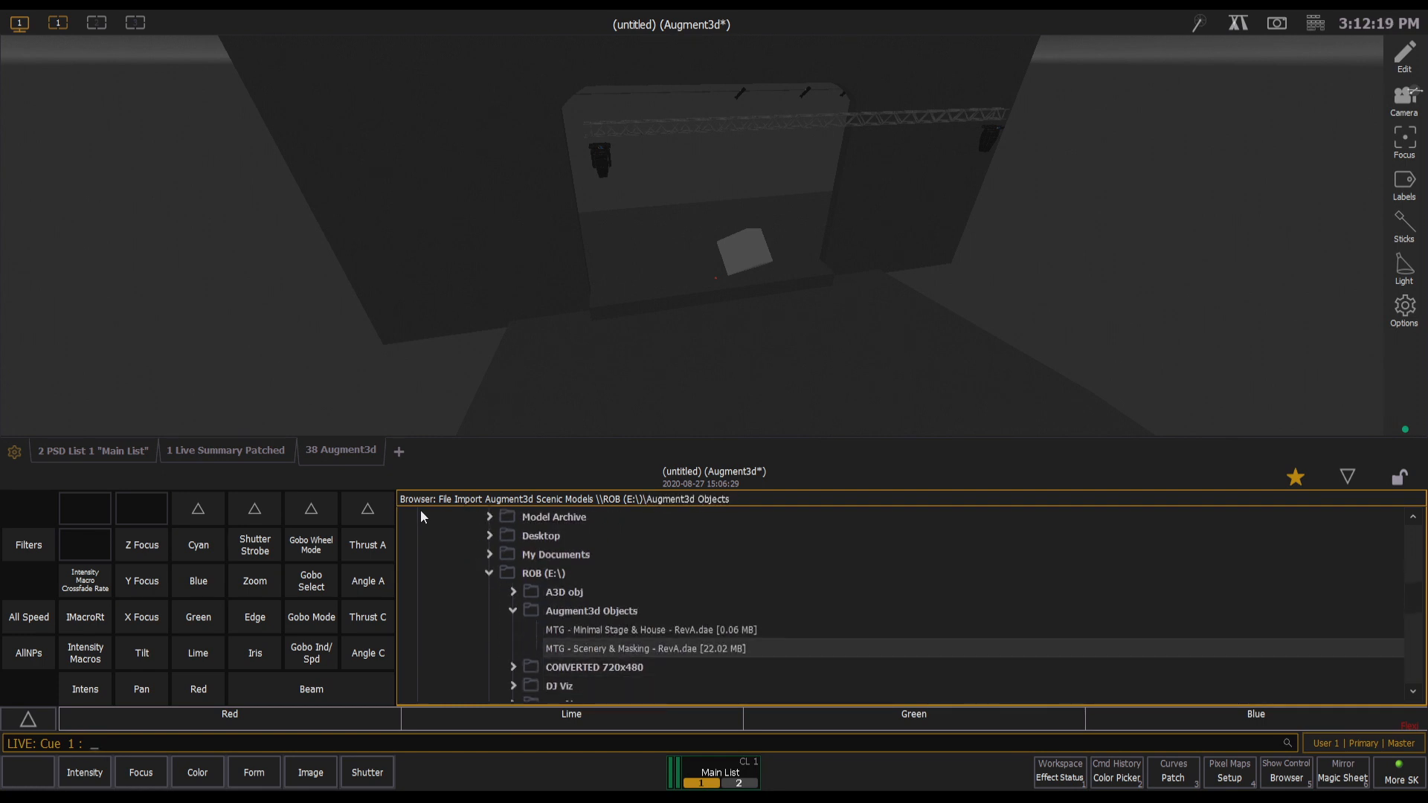
pyautogui.doubleClick(646, 649)
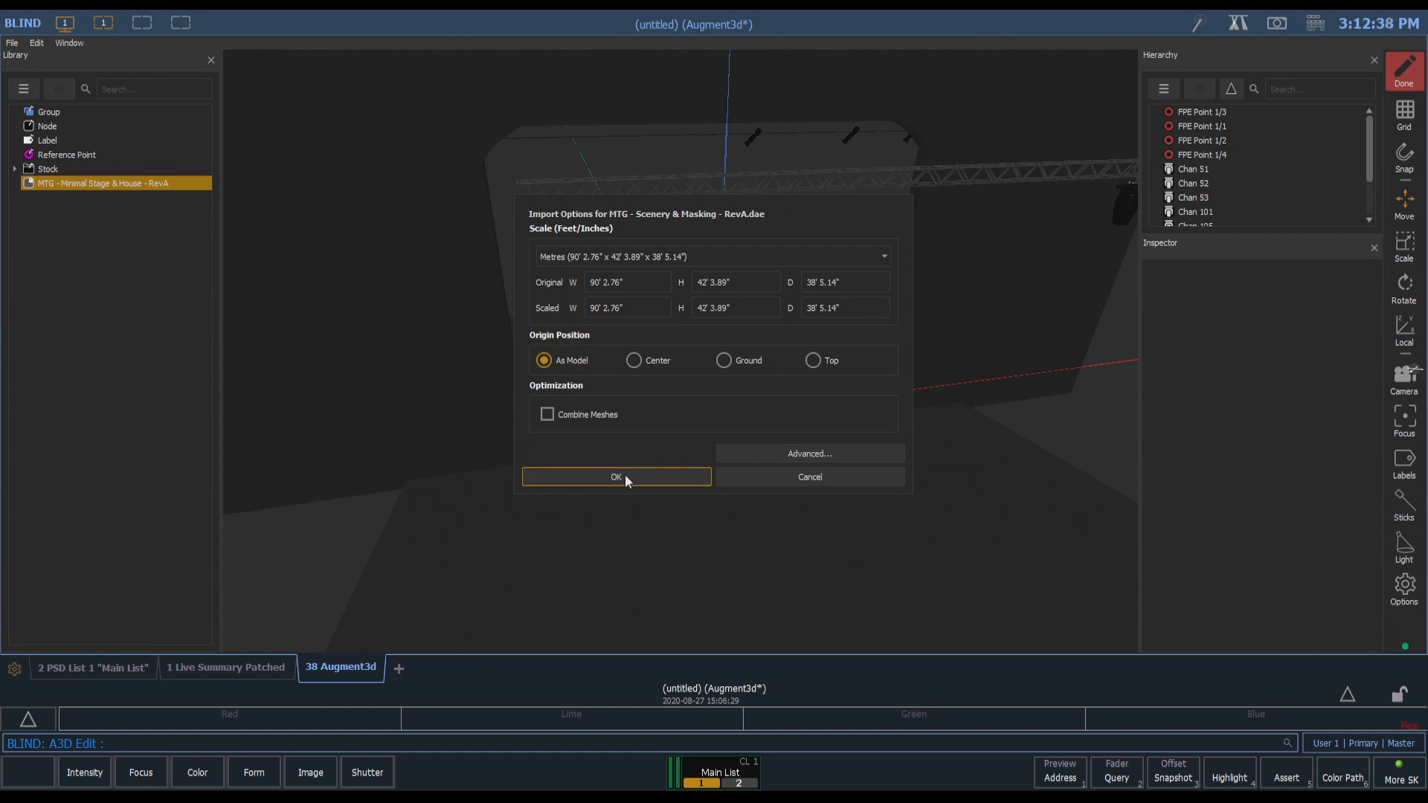
# Import the Scenery & Masking model at original size and place it in the scene at 0, 0, 0
pyautogui.click(616, 476)
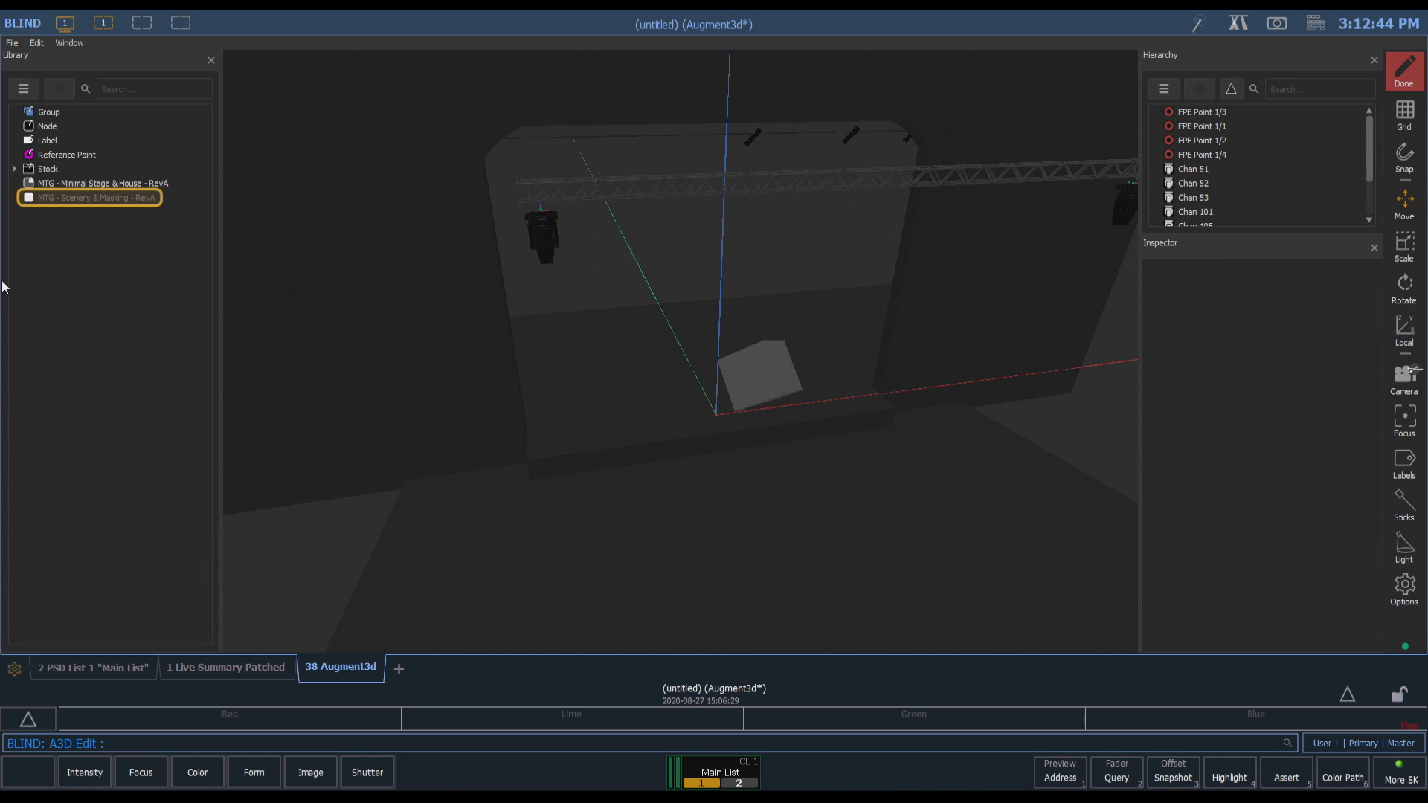
pyautogui.moveTo(30, 286)
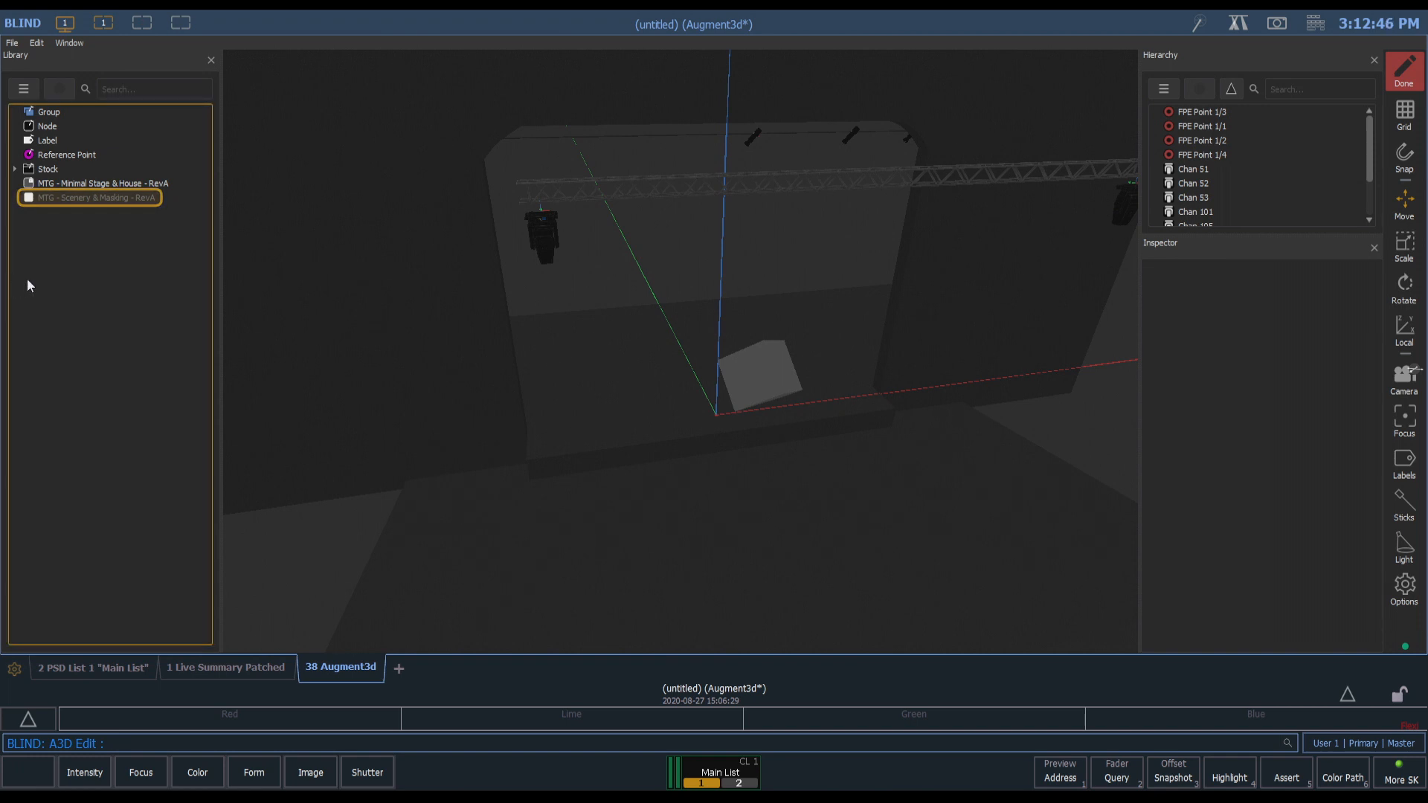
pyautogui.click(89, 200)
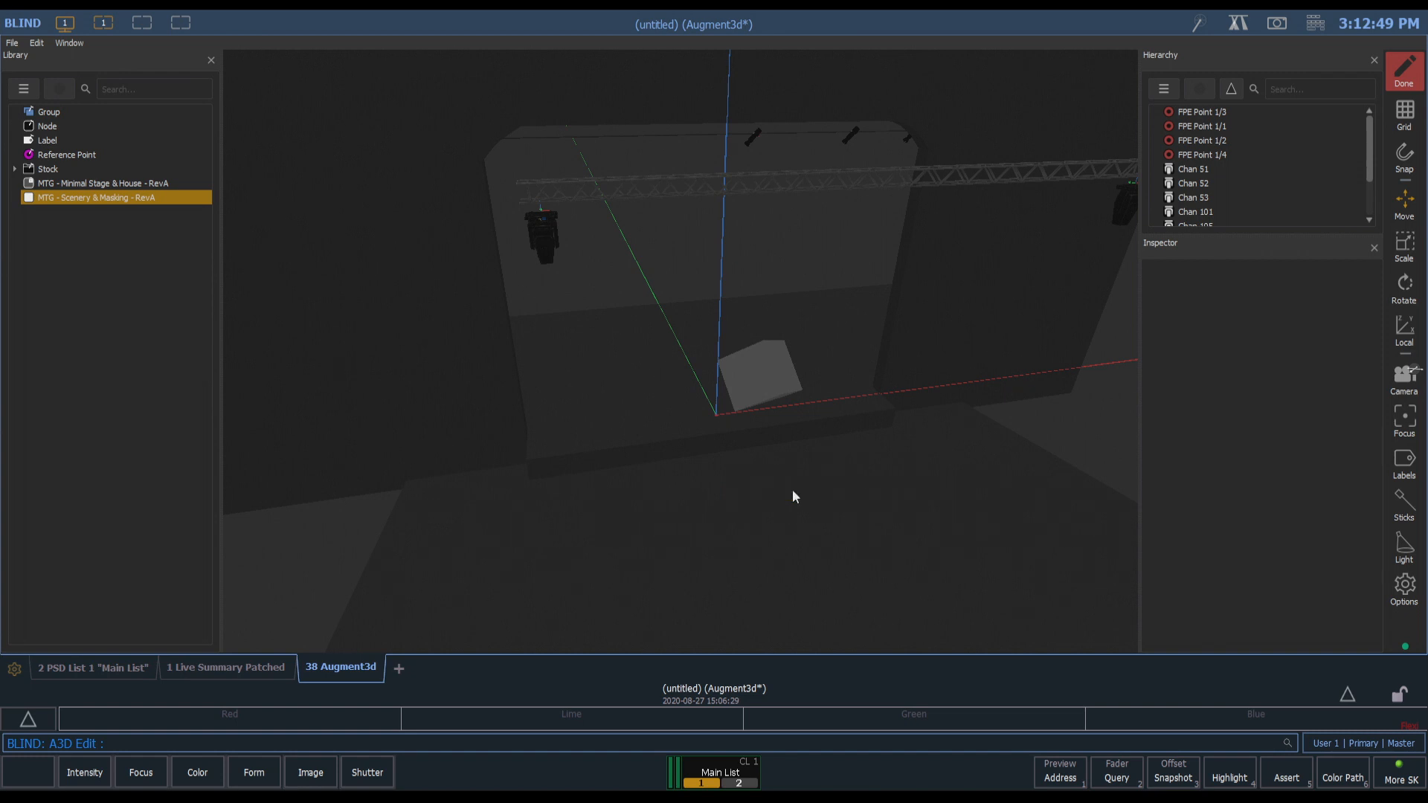
pyautogui.click(89, 198)
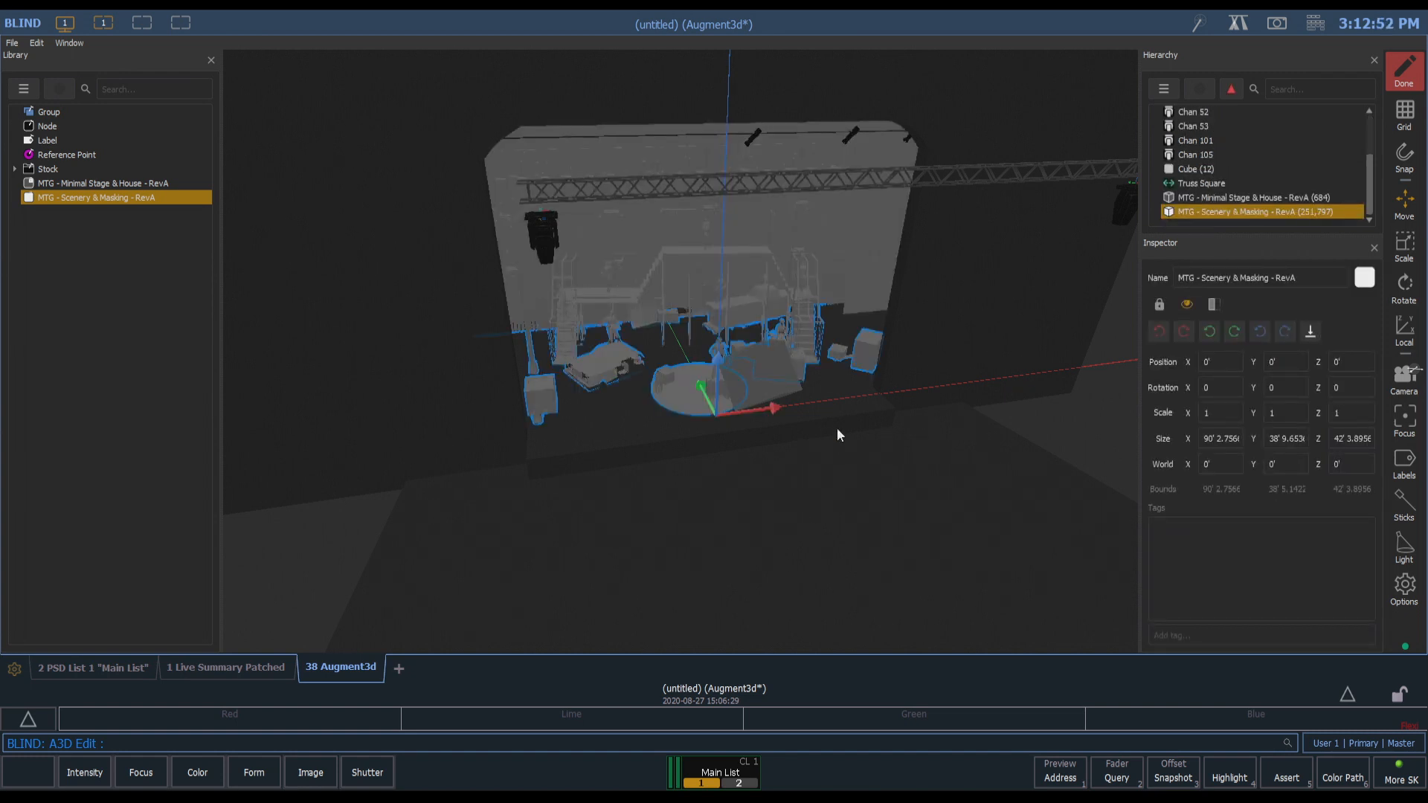
pyautogui.moveTo(1066, 422)
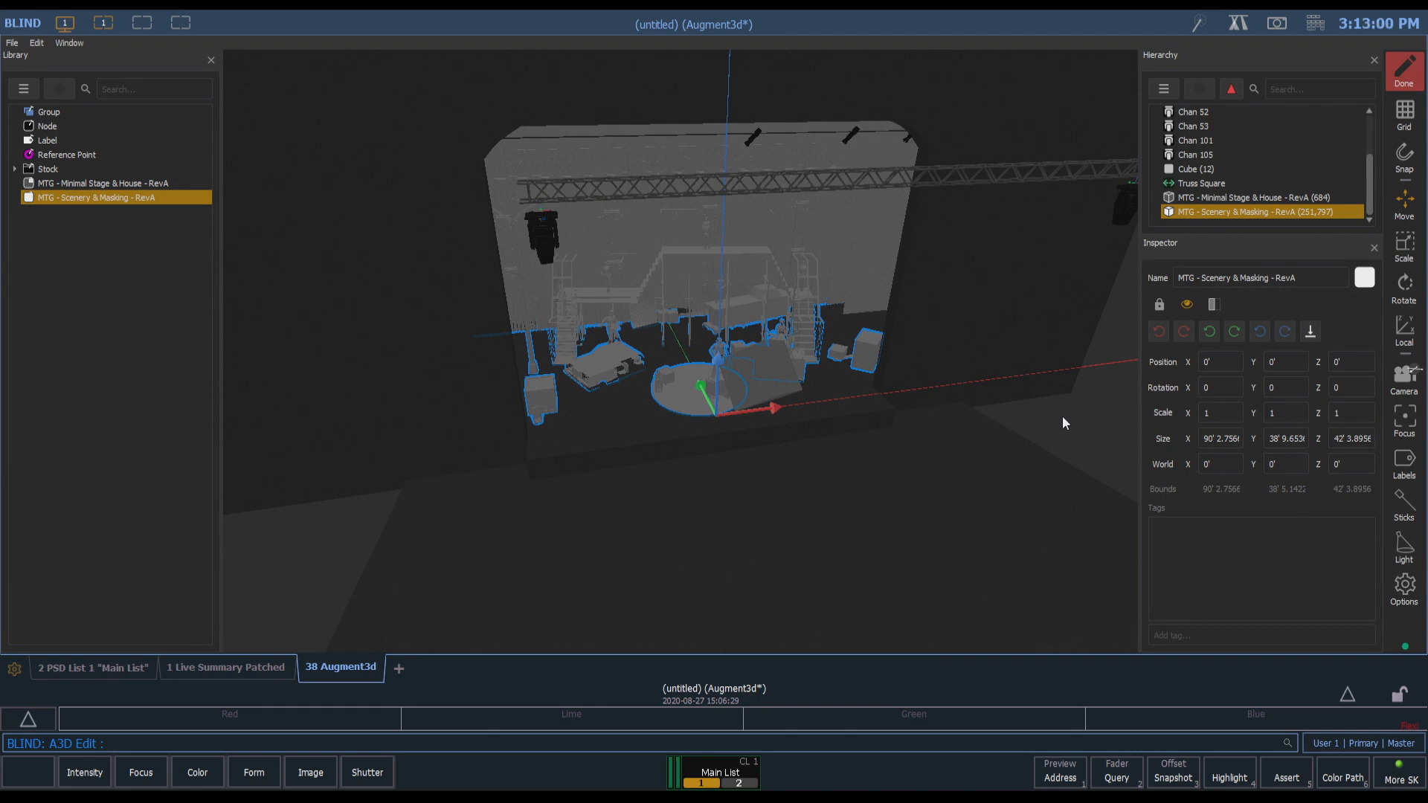
pyautogui.moveTo(1068, 422)
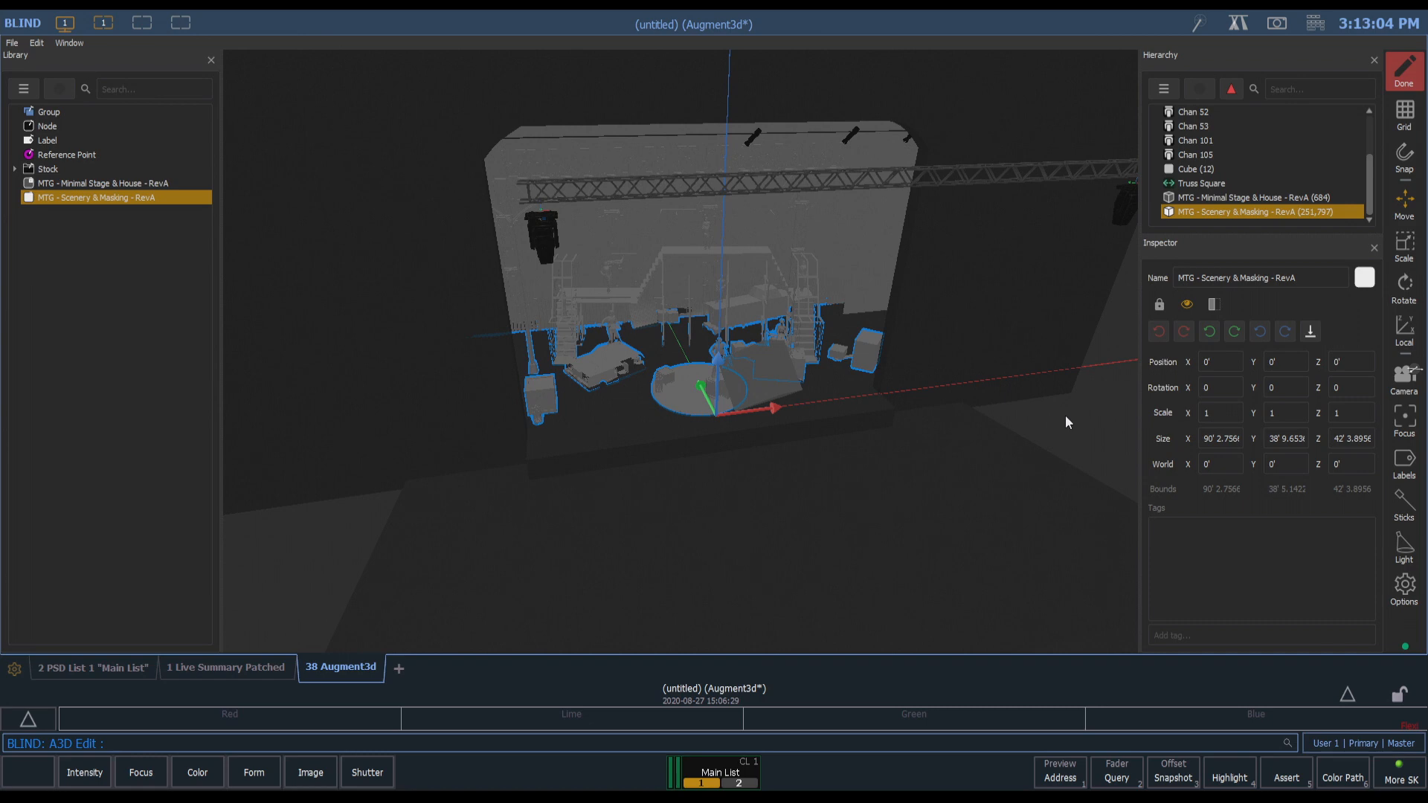
pyautogui.moveTo(1050, 423)
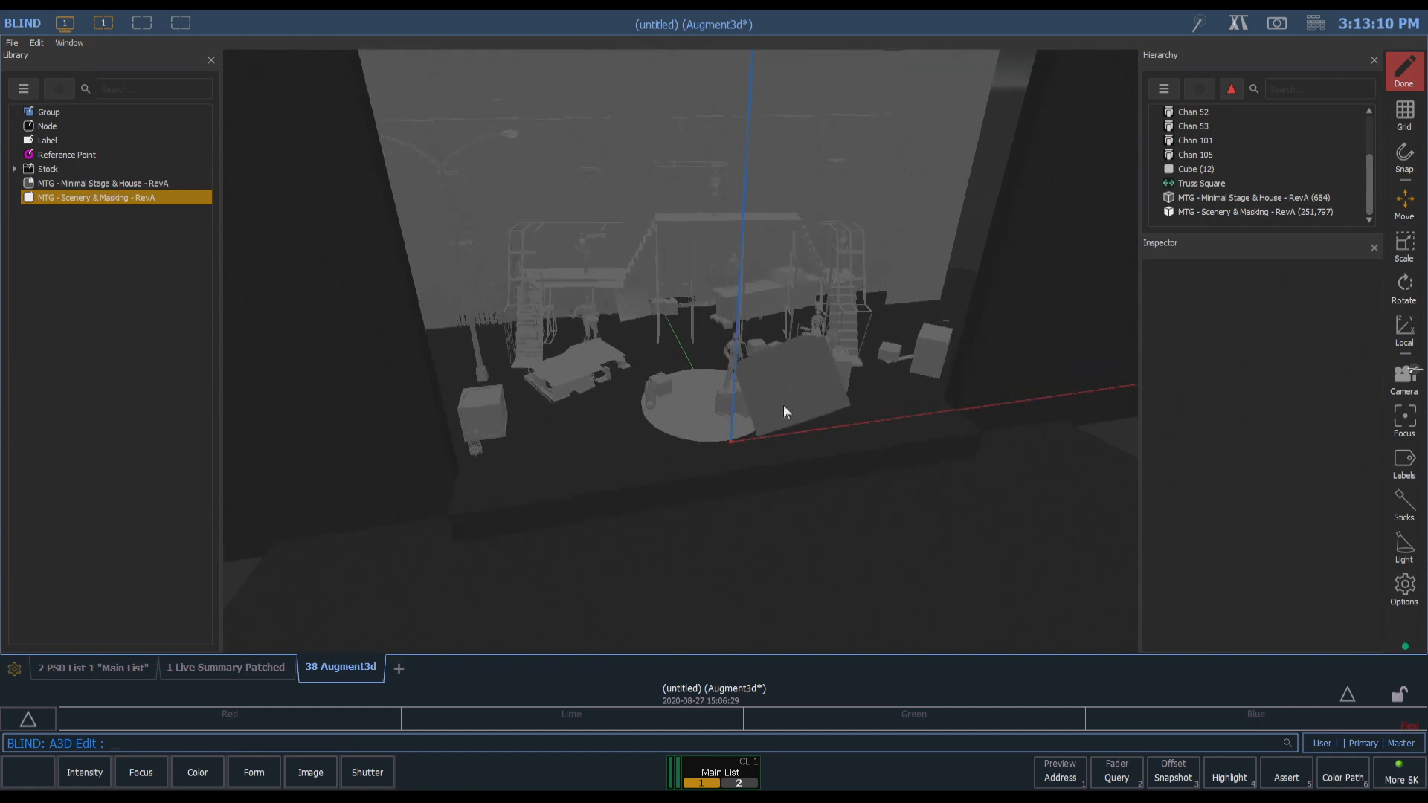
# Delete the leftover Cube from the scene
pyautogui.click(1196, 168)
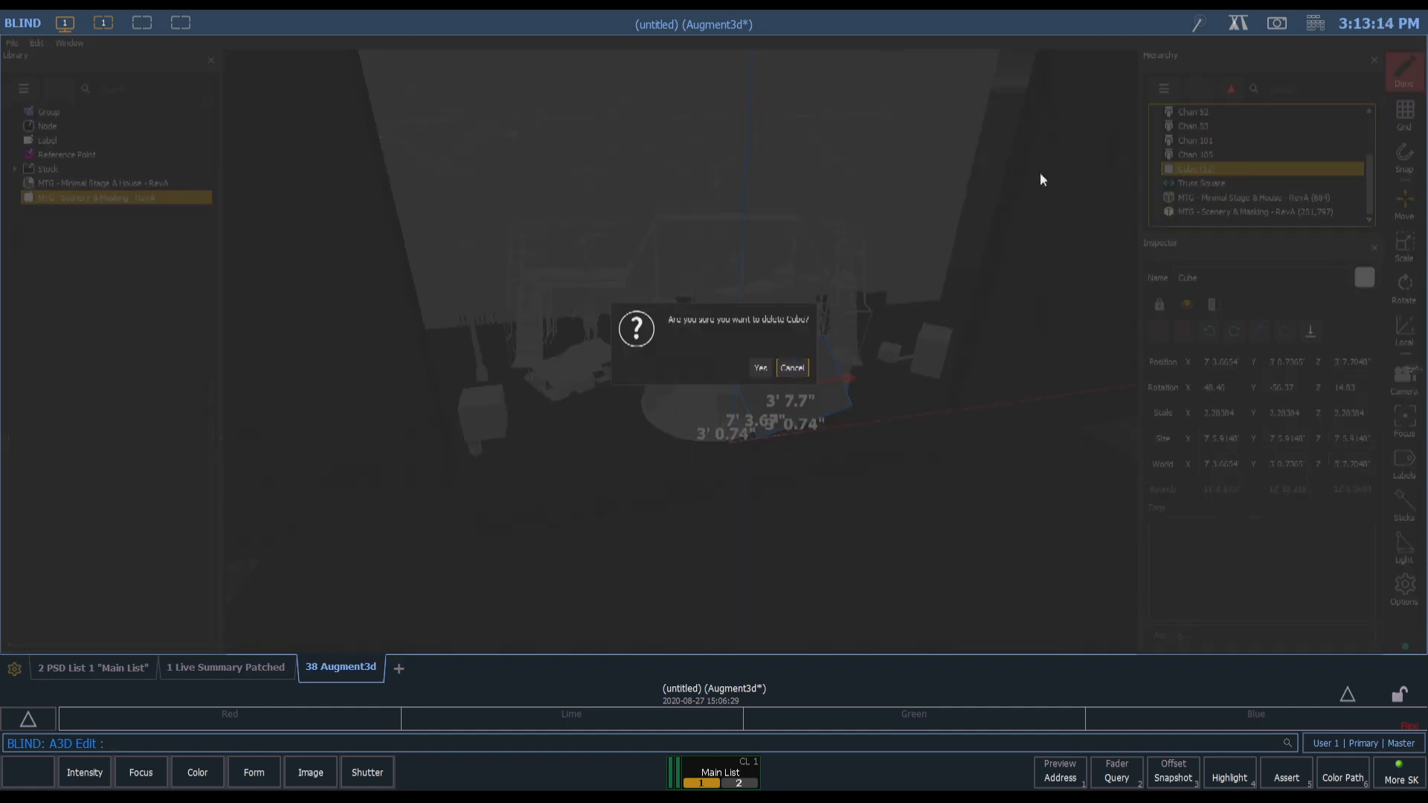
pyautogui.click(759, 368)
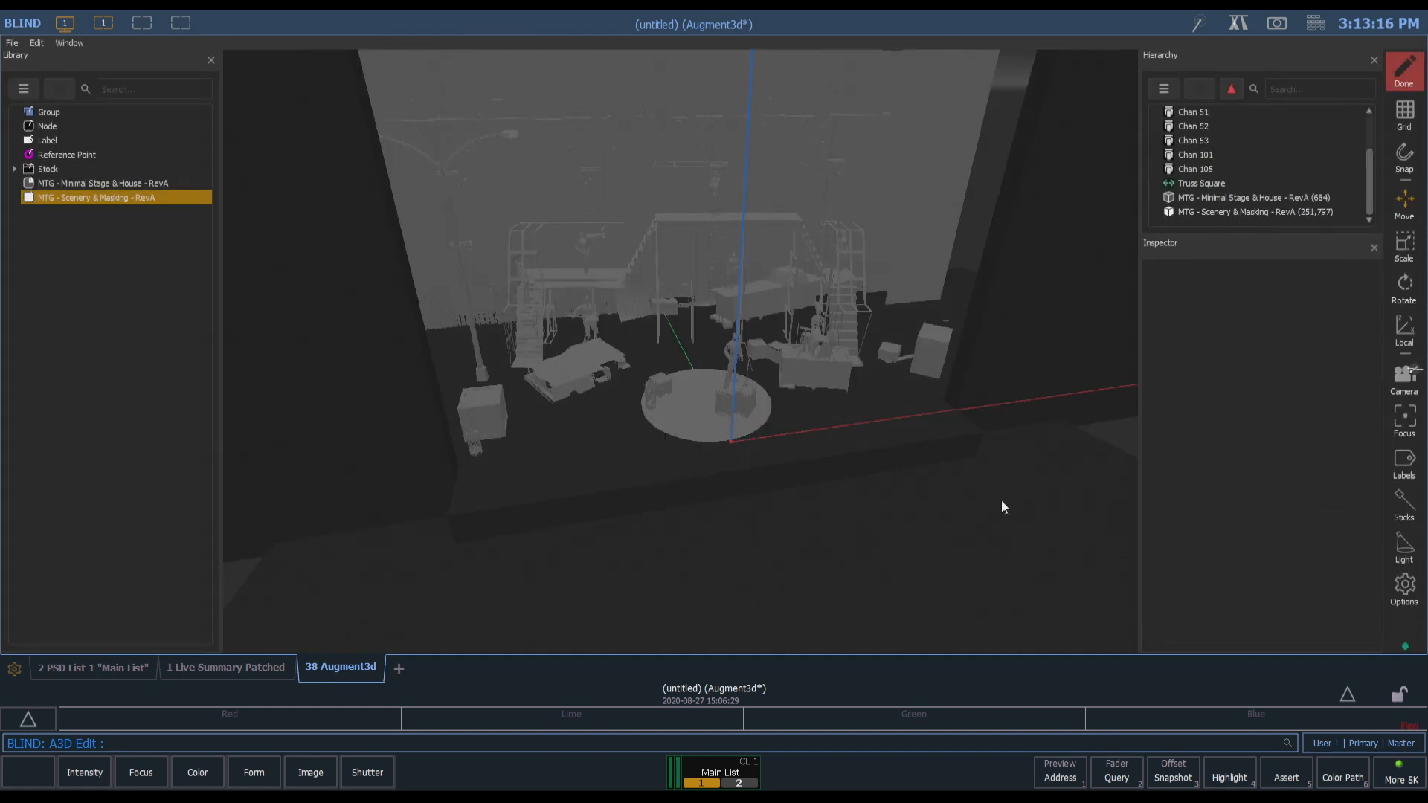
pyautogui.moveTo(866, 446)
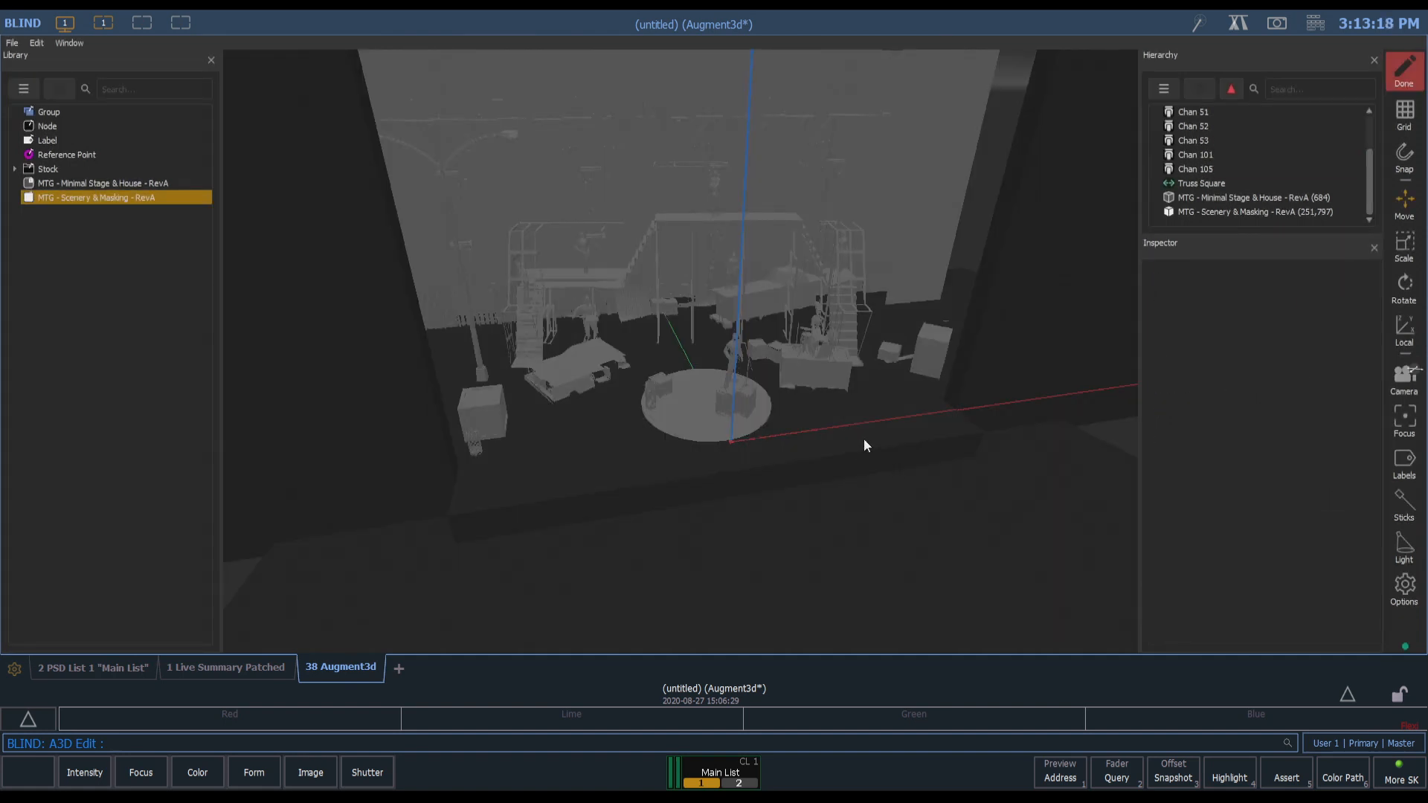